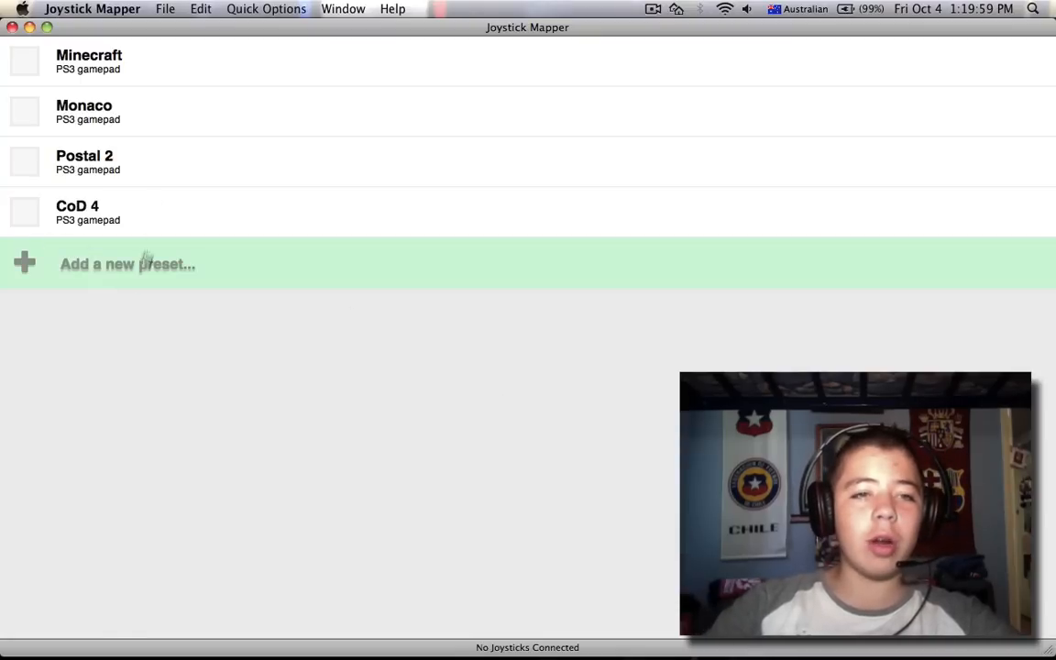
{"action": "mouse_move", "coordinate": [224, 415]}
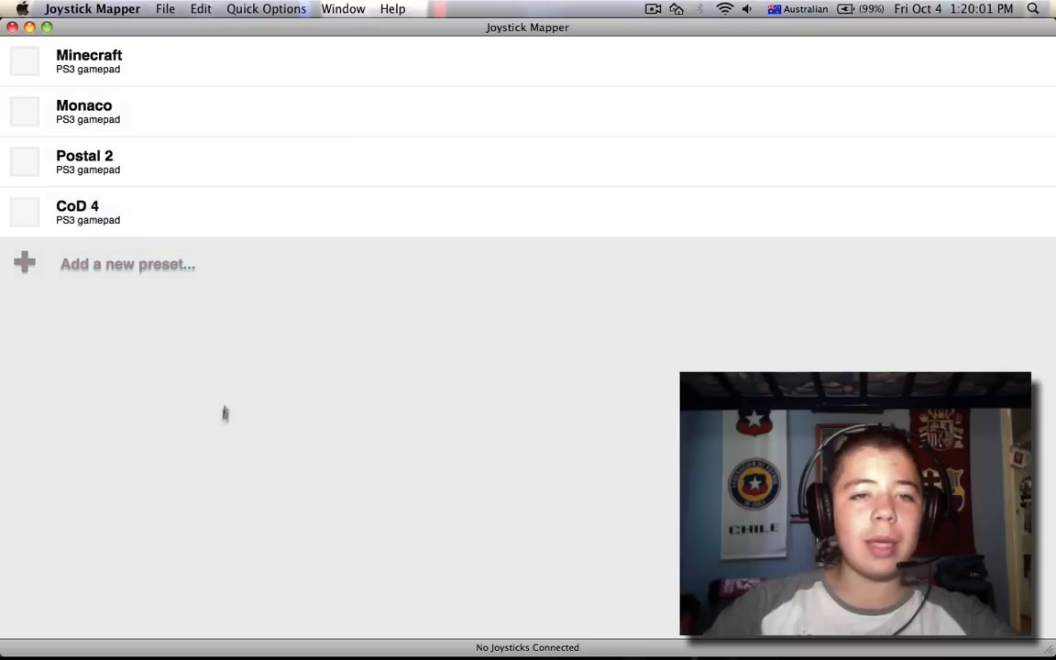
{"action": "mouse_move", "coordinate": [242, 448]}
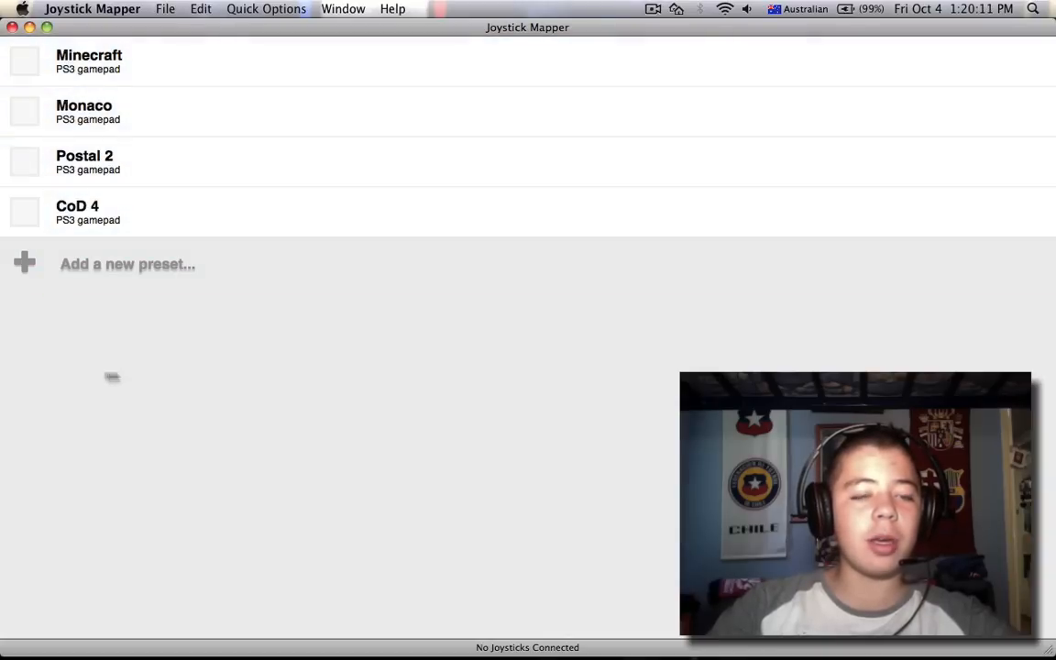
Step: Add the bundled Xbox 360 and PS3 example presets via Quick Options and look through the list
{"action": "left_click", "coordinate": [200, 7]}
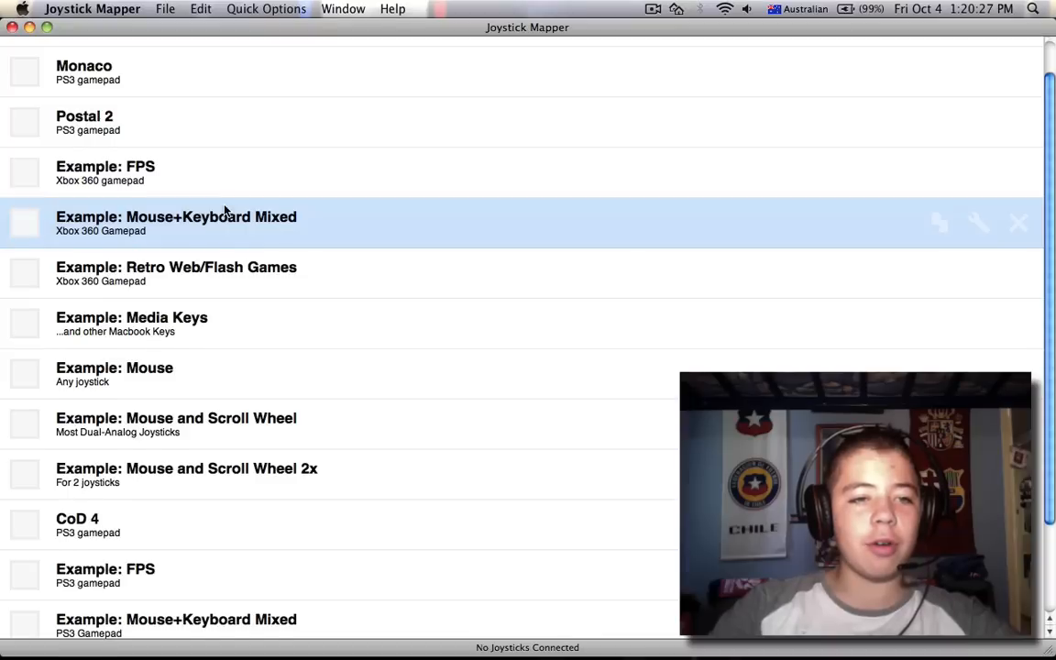
{"action": "scroll", "scroll_direction": "down", "scroll_amount": 3}
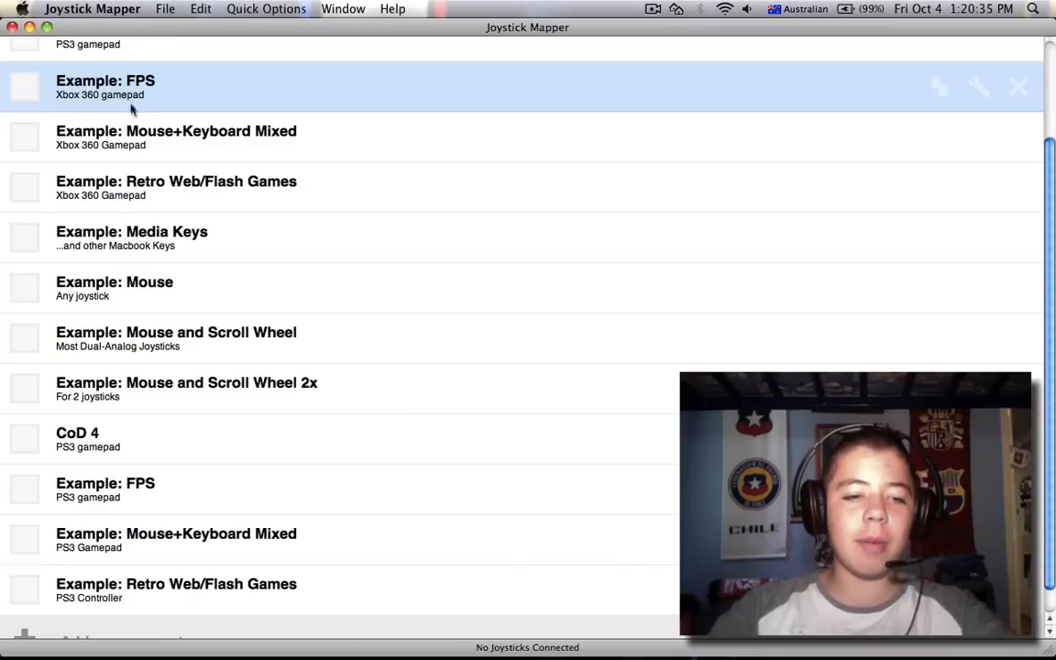
{"action": "left_click", "coordinate": [107, 490]}
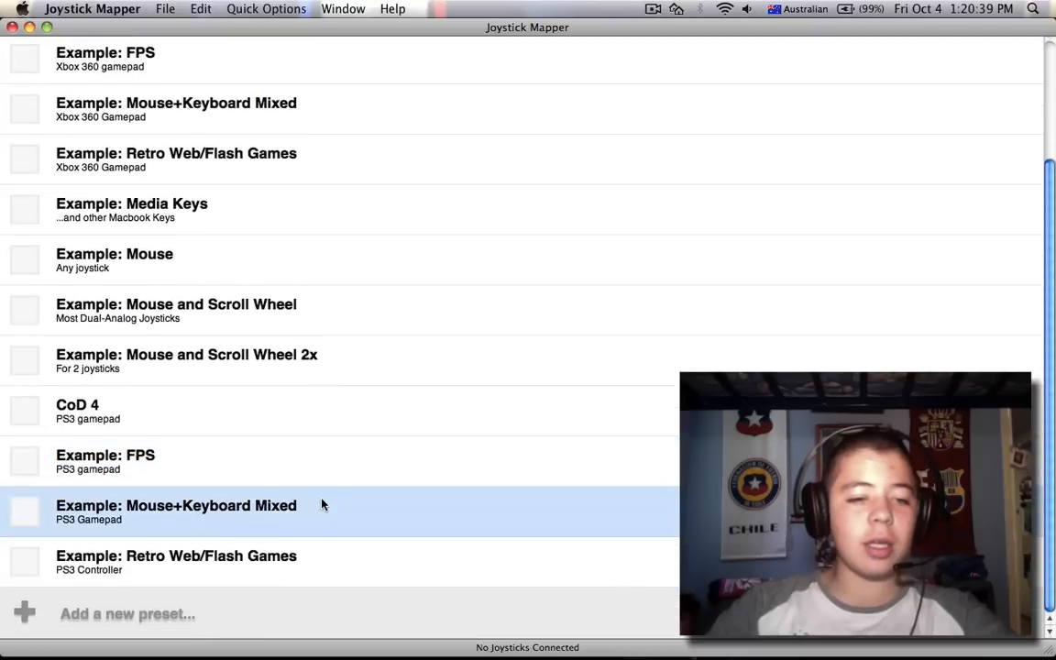
{"action": "scroll", "scroll_direction": "up", "scroll_amount": 3}
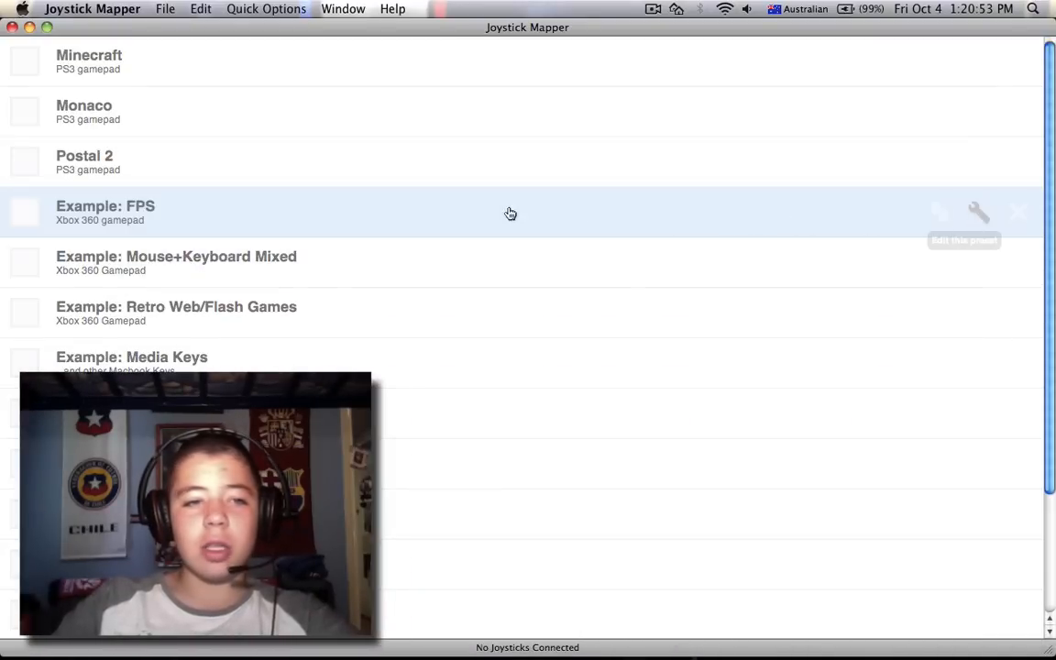
Step: Review the Example: FPS preset's controller-to-mouse and keyboard binds in the editor
{"action": "left_click", "coordinate": [977, 213]}
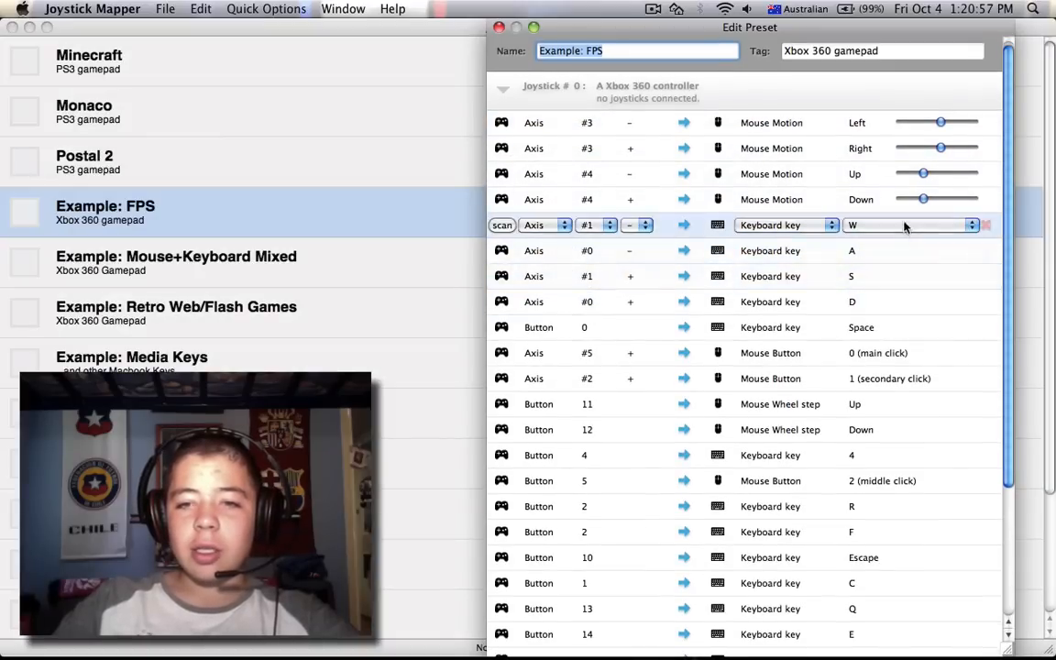
{"action": "scroll", "scroll_direction": "down", "scroll_amount": 3}
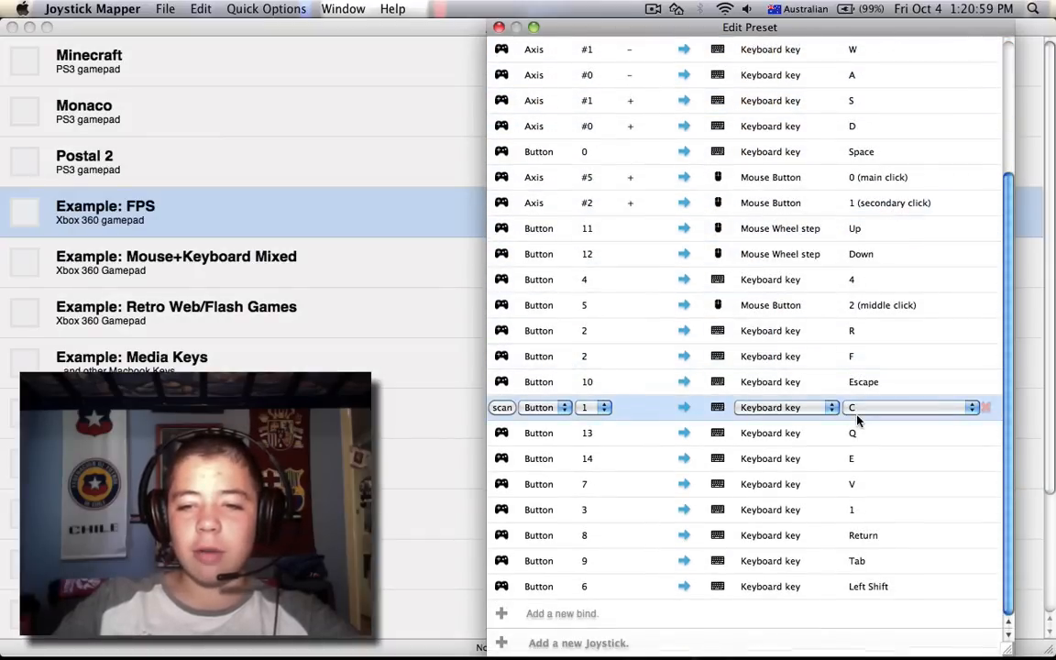
{"action": "scroll", "scroll_direction": "up", "scroll_amount": 3}
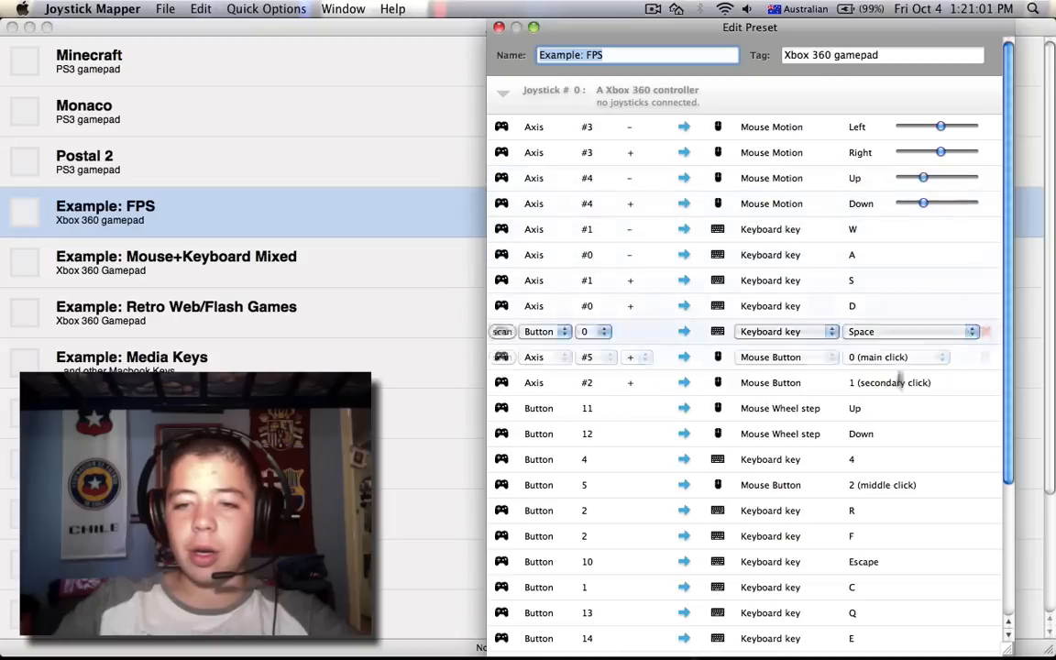
{"action": "scroll", "scroll_direction": "down", "scroll_amount": 3}
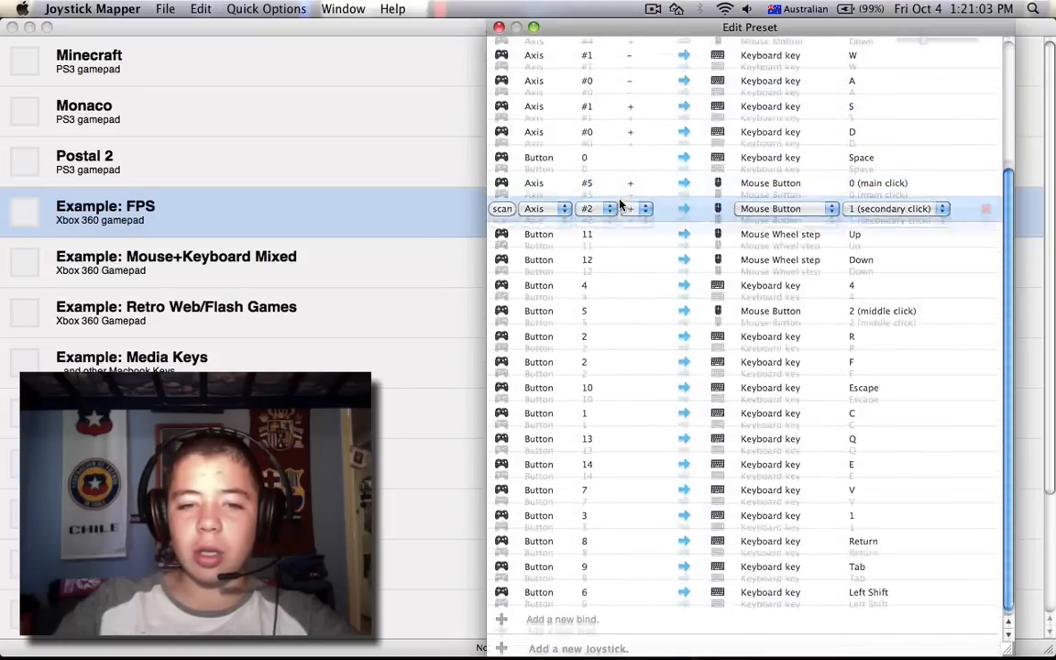
{"action": "scroll", "scroll_direction": "up", "scroll_amount": 3}
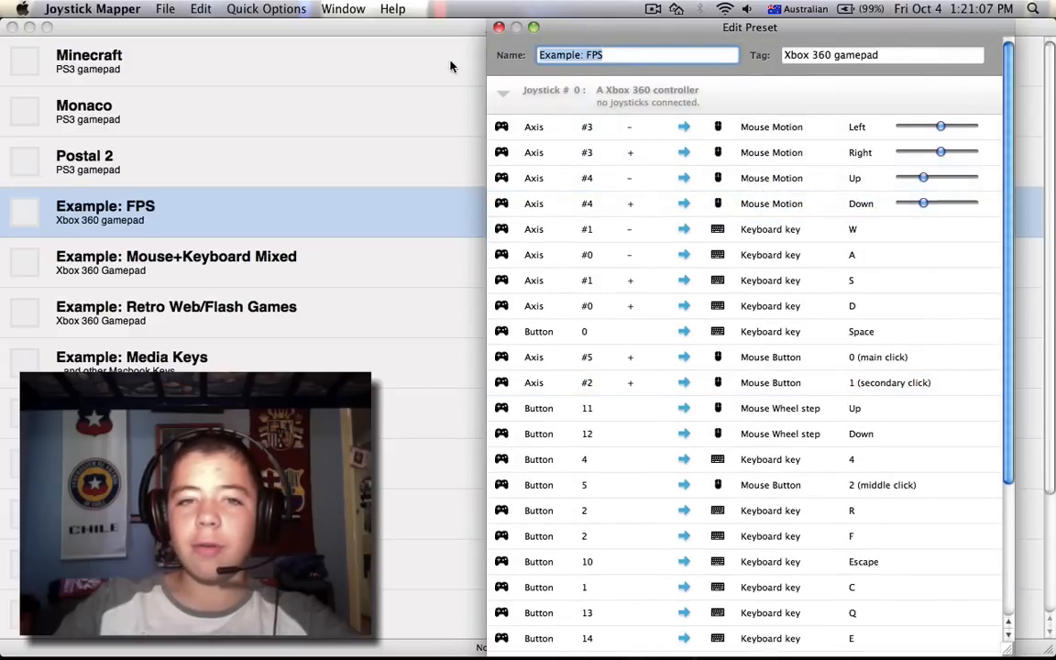
Step: Remove the Example: FPS and Example: Mouse+Keyboard Mixed presets, confirming each deletion
{"action": "left_click", "coordinate": [499, 27]}
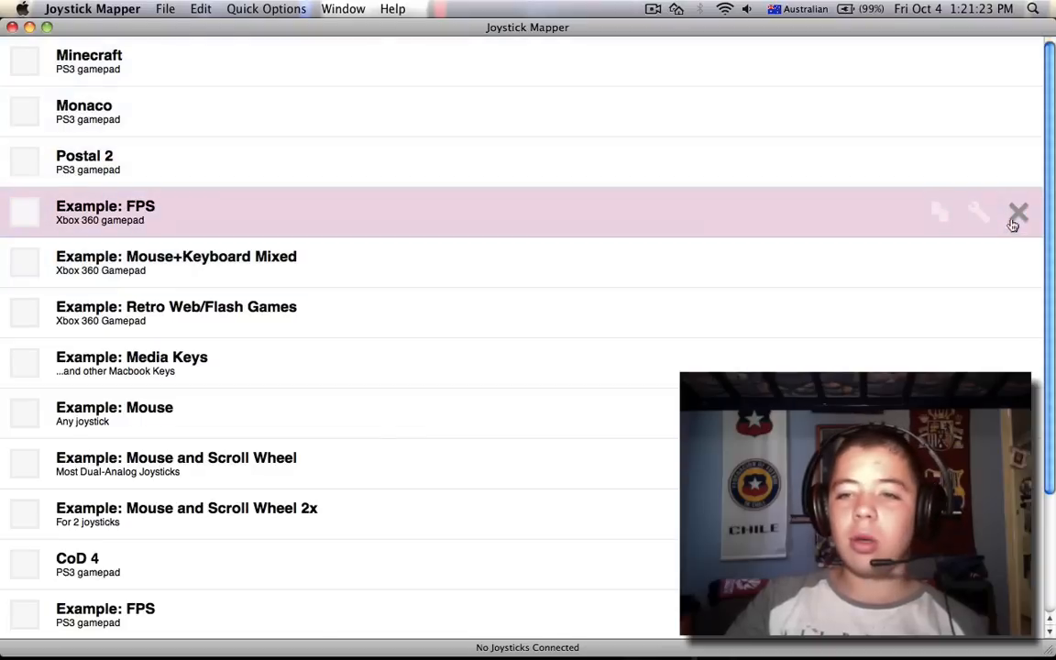
{"action": "left_click", "coordinate": [1018, 213]}
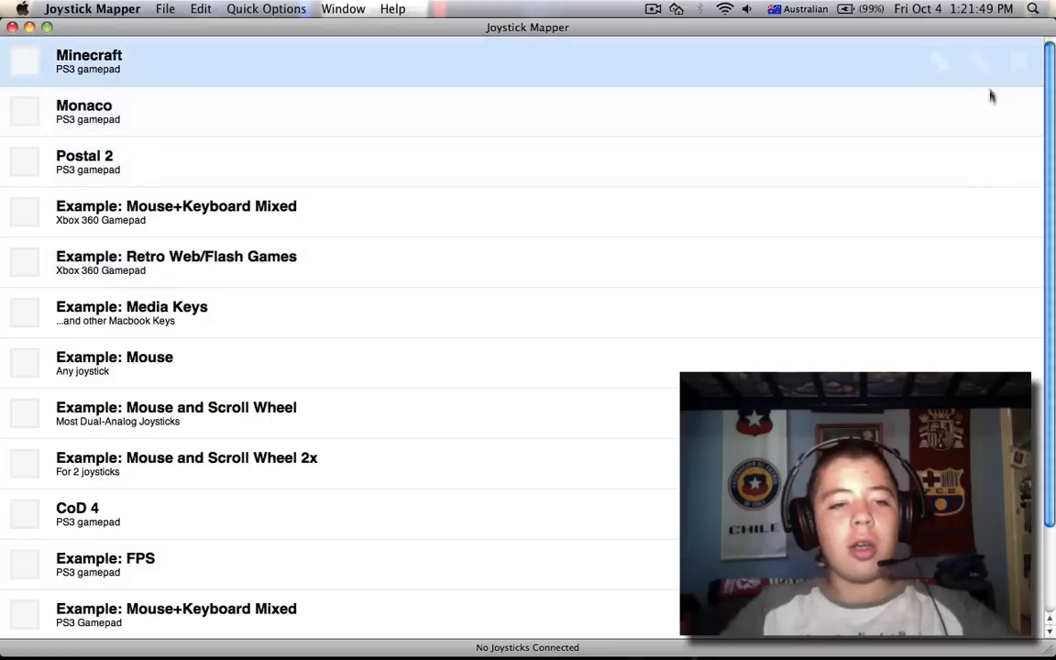
{"action": "left_click", "coordinate": [1020, 213]}
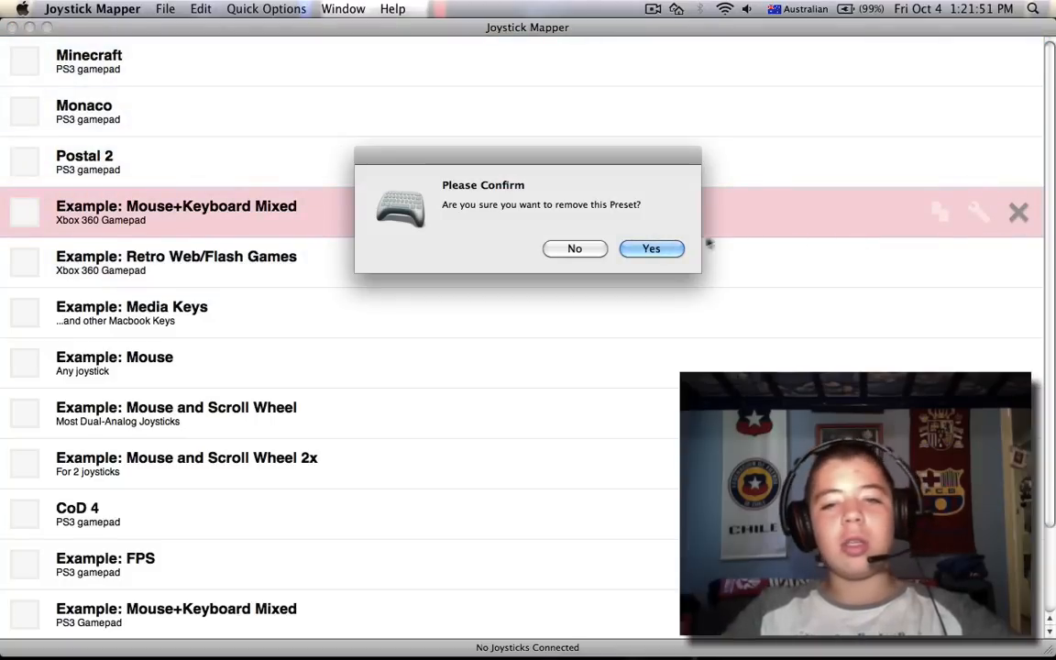
{"action": "left_click", "coordinate": [650, 249]}
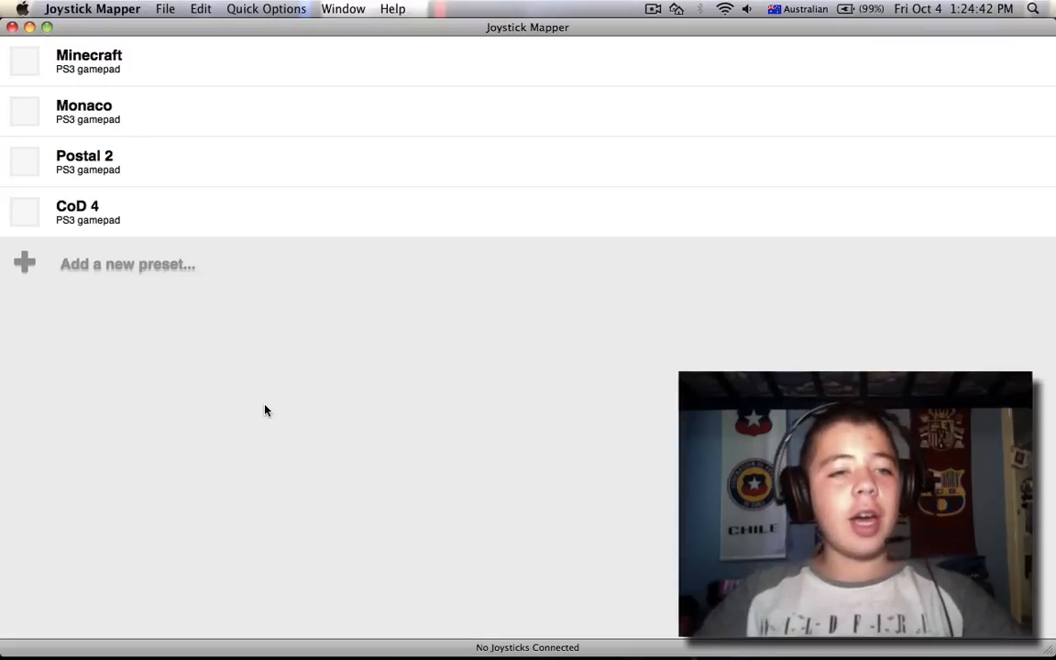
{"action": "mouse_move", "coordinate": [517, 385]}
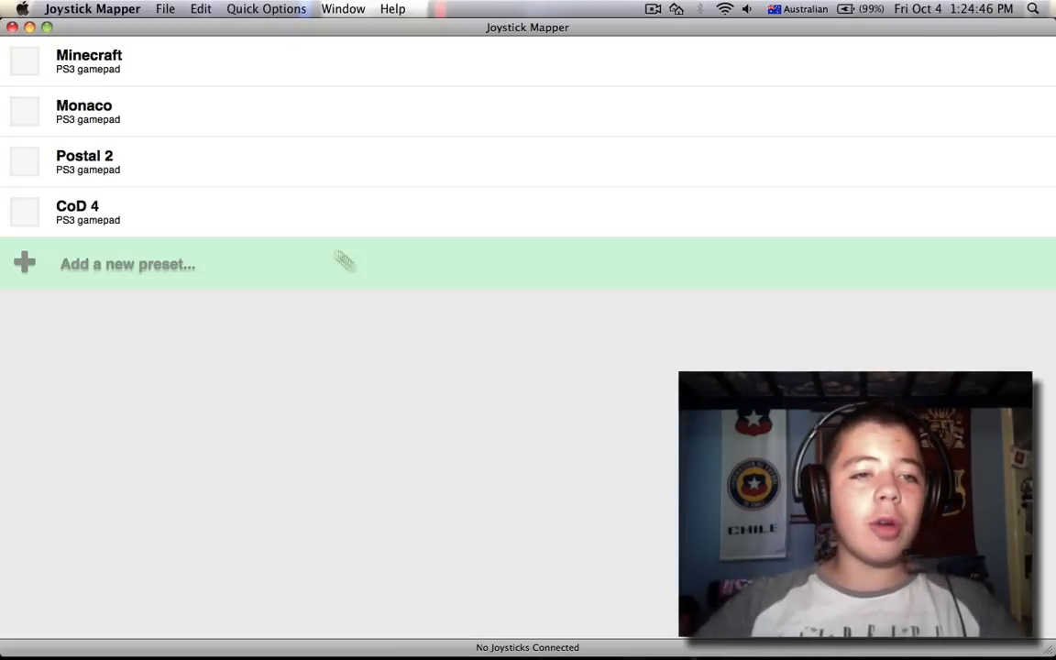
{"action": "mouse_move", "coordinate": [260, 312]}
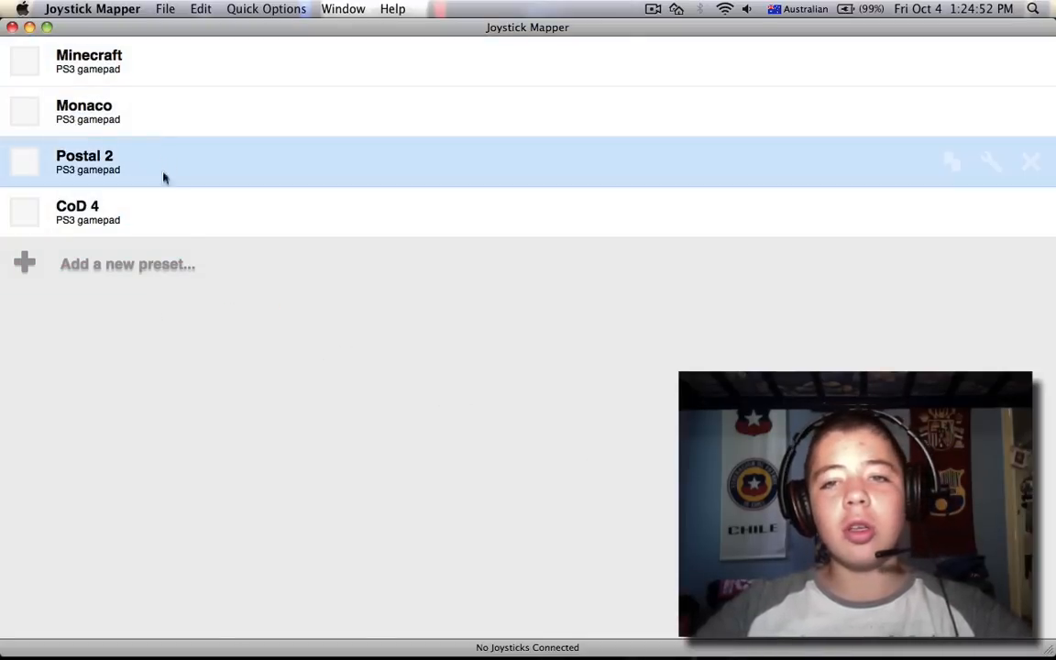
{"action": "mouse_move", "coordinate": [272, 264]}
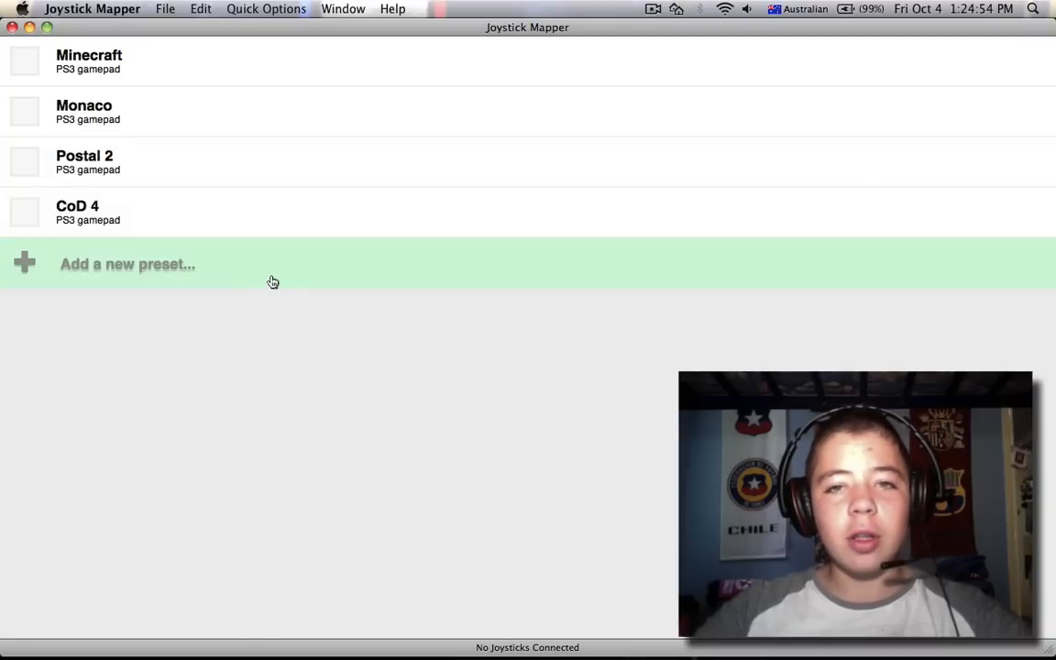
{"action": "mouse_move", "coordinate": [291, 278]}
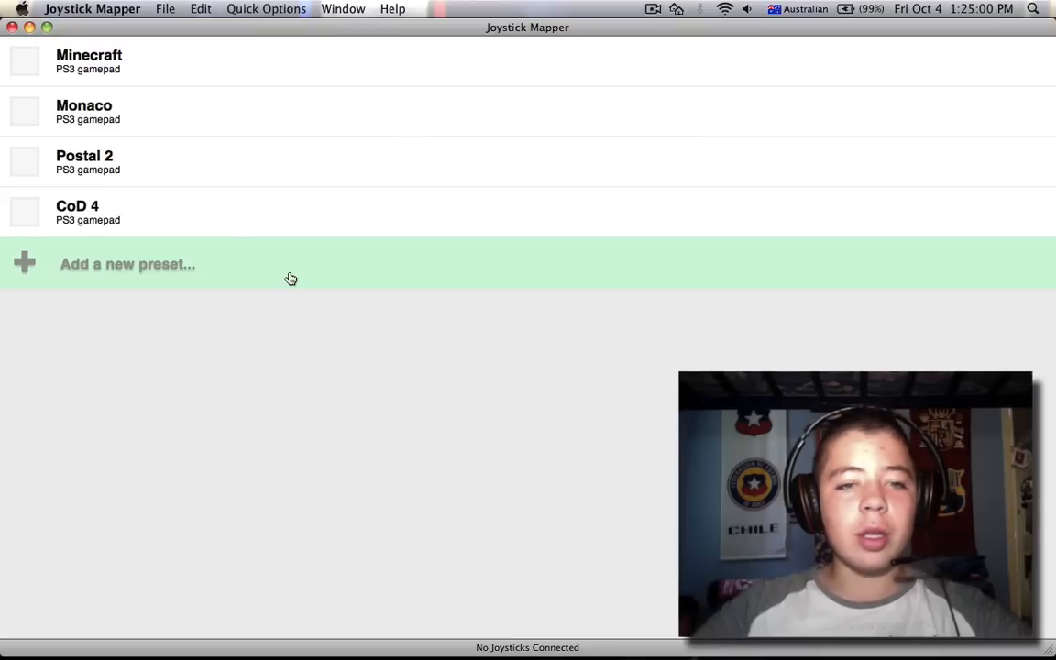
{"action": "mouse_move", "coordinate": [389, 334]}
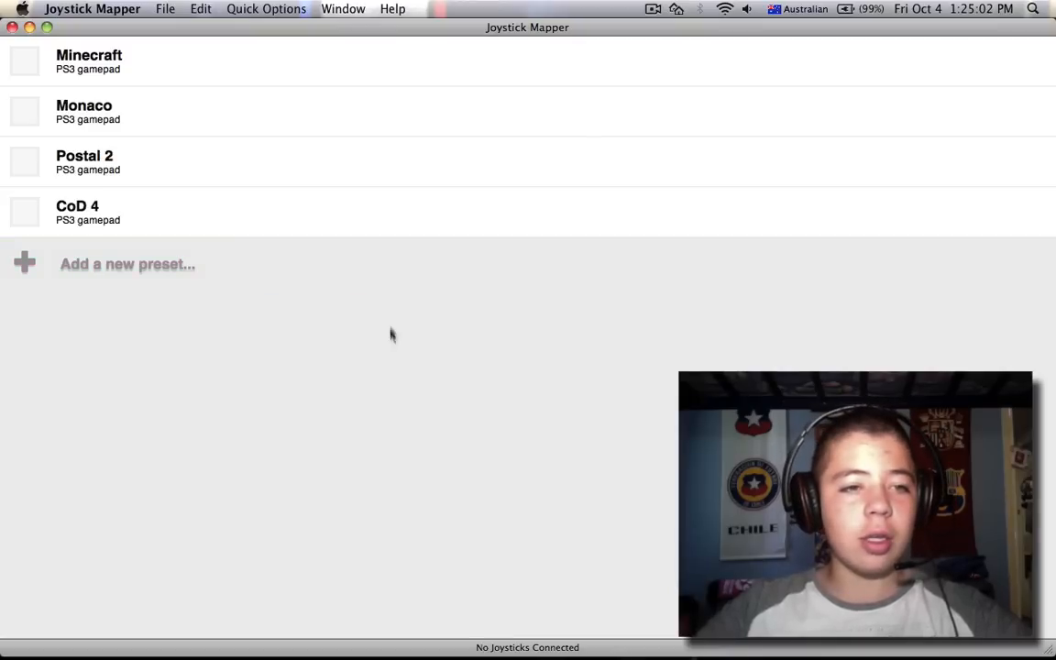
{"action": "mouse_move", "coordinate": [138, 264]}
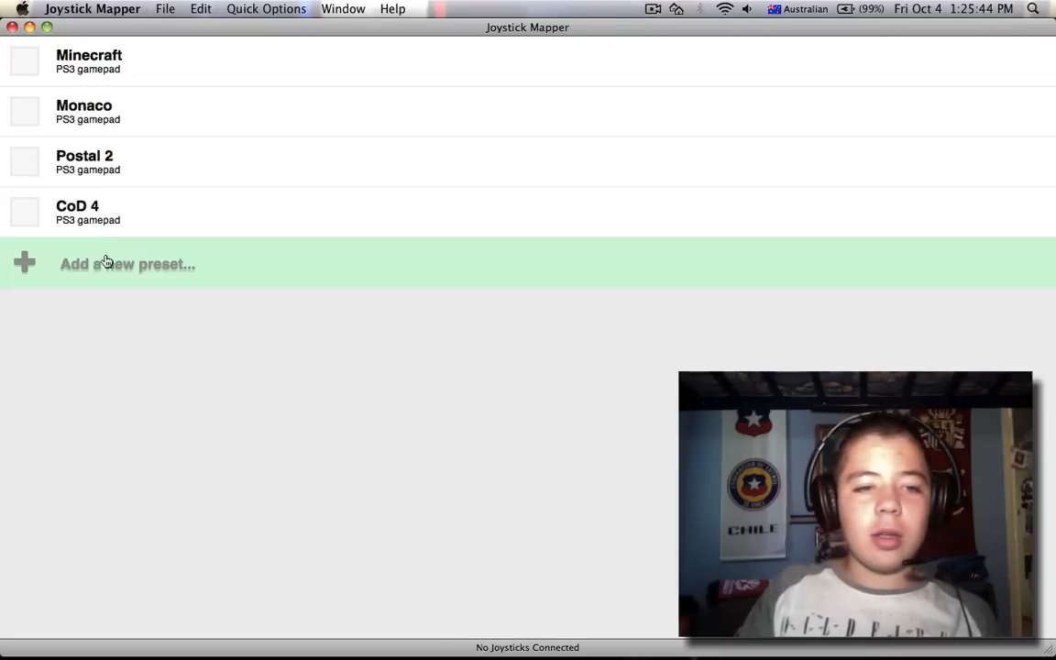
{"action": "mouse_move", "coordinate": [345, 362]}
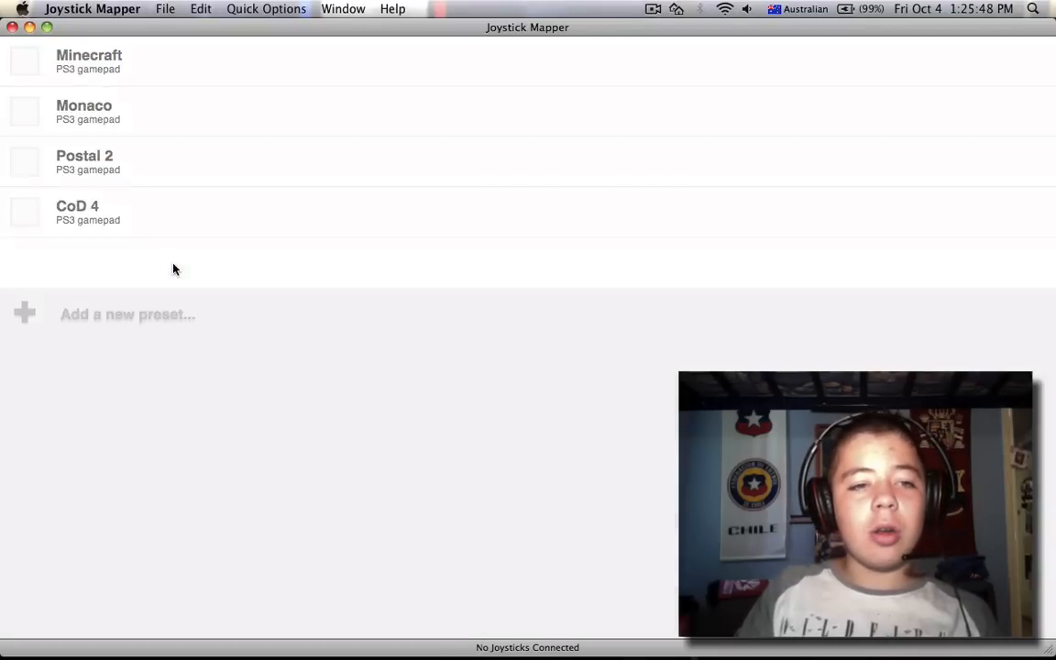
Step: Create a new preset named 'Minecraft YouTube Example' and begin its Ps3 gamepad tag
{"action": "left_click", "coordinate": [129, 314]}
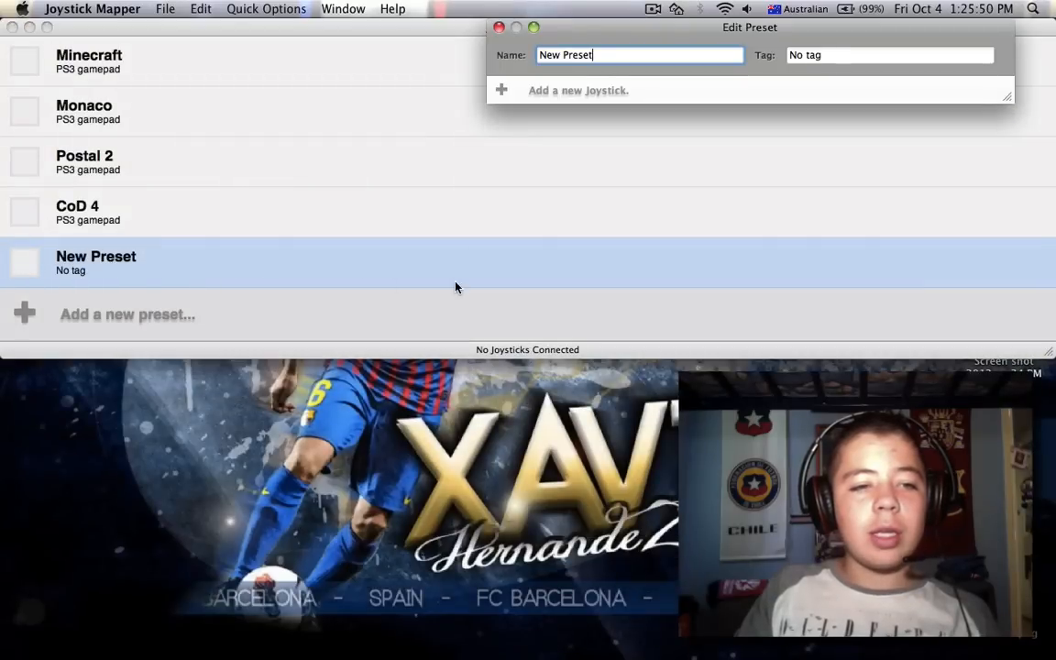
{"action": "left_click_drag", "start_coordinate": [750, 27], "coordinate": [737, 33]}
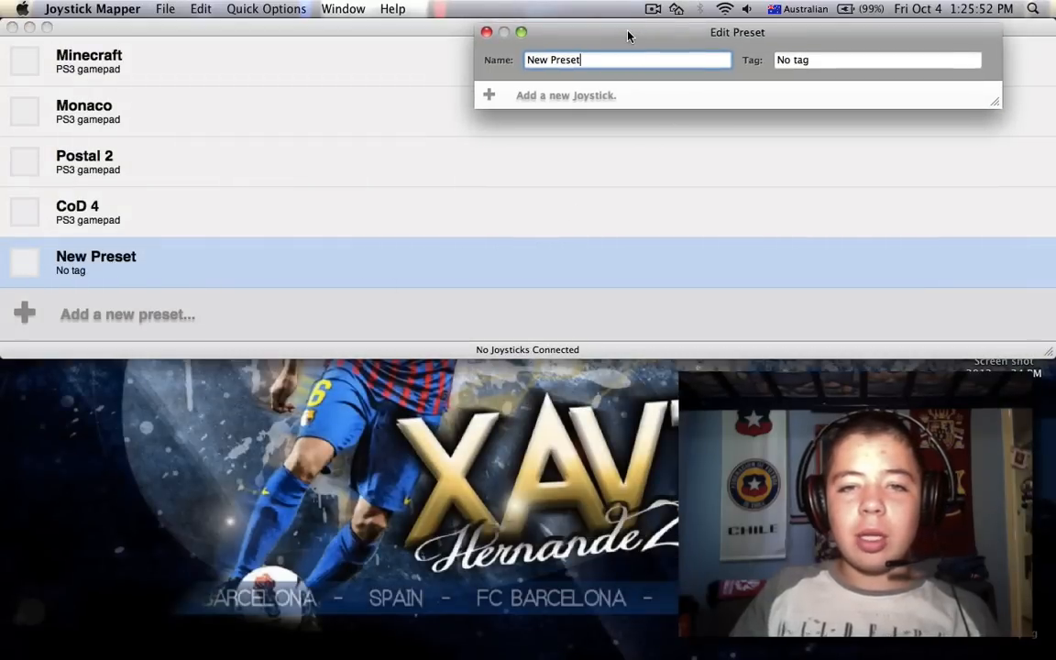
{"action": "key", "text": "Backspace"}
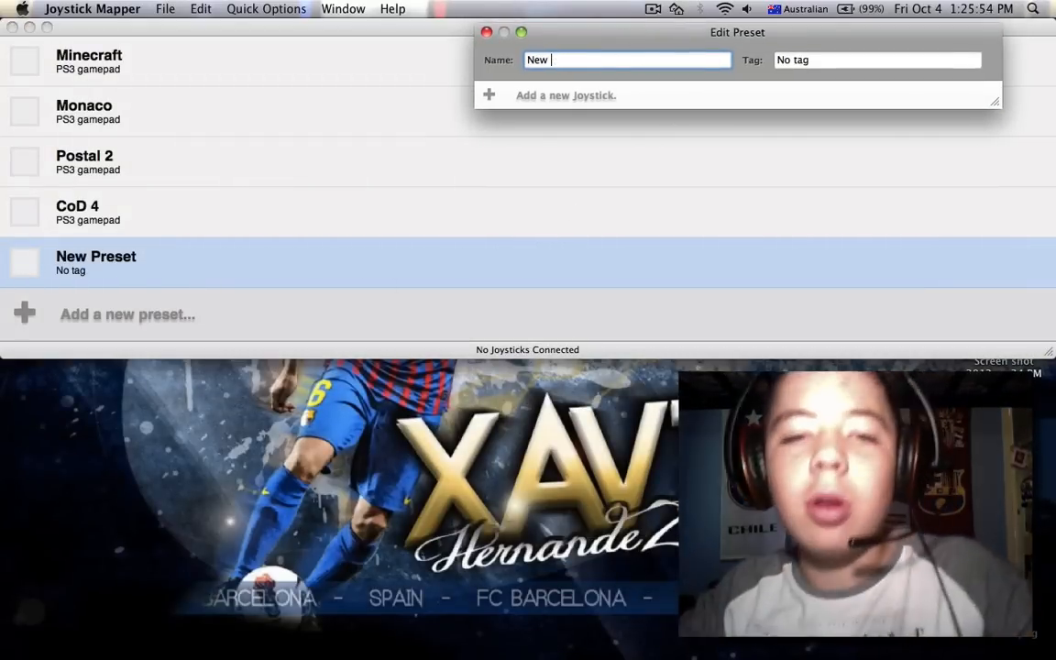
{"action": "type", "text": "Minecraft YouTu"}
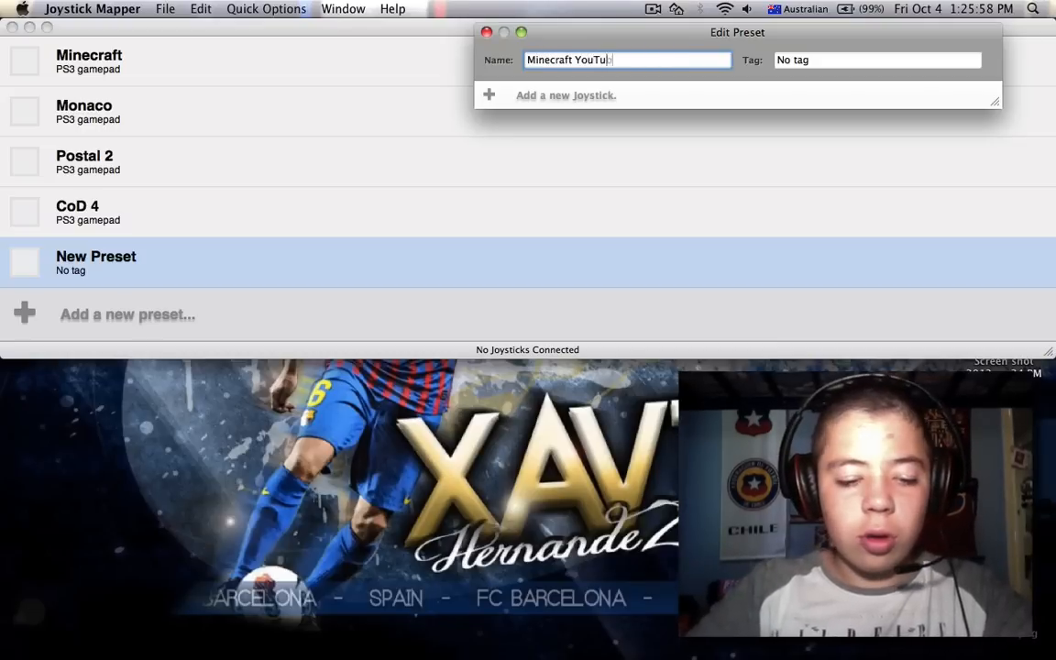
{"action": "type", "text": "be Examp"}
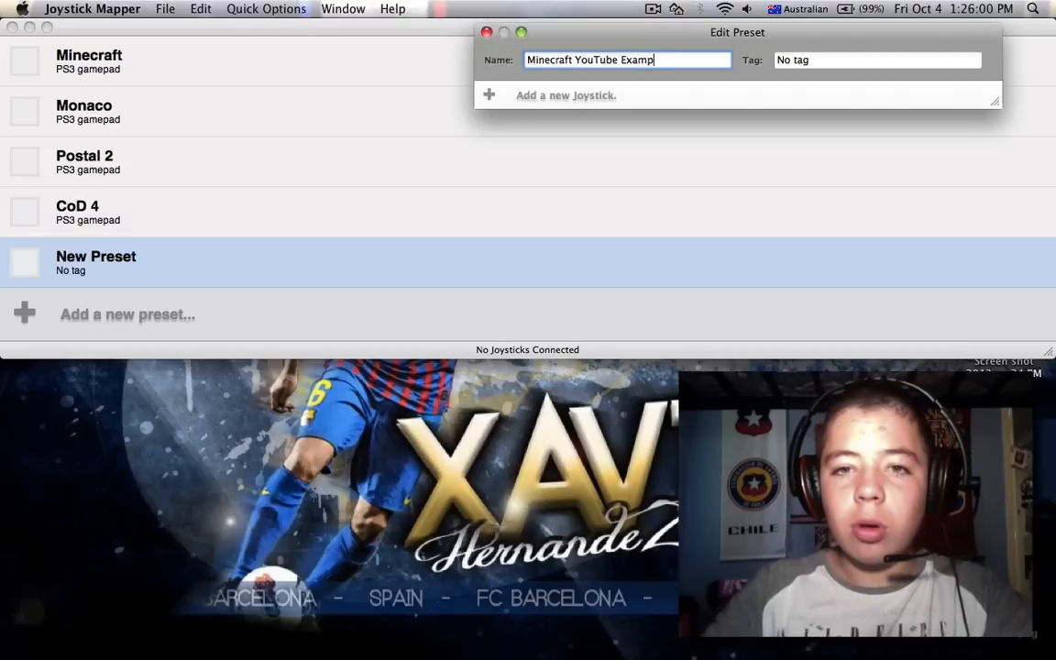
{"action": "left_click", "coordinate": [877, 58]}
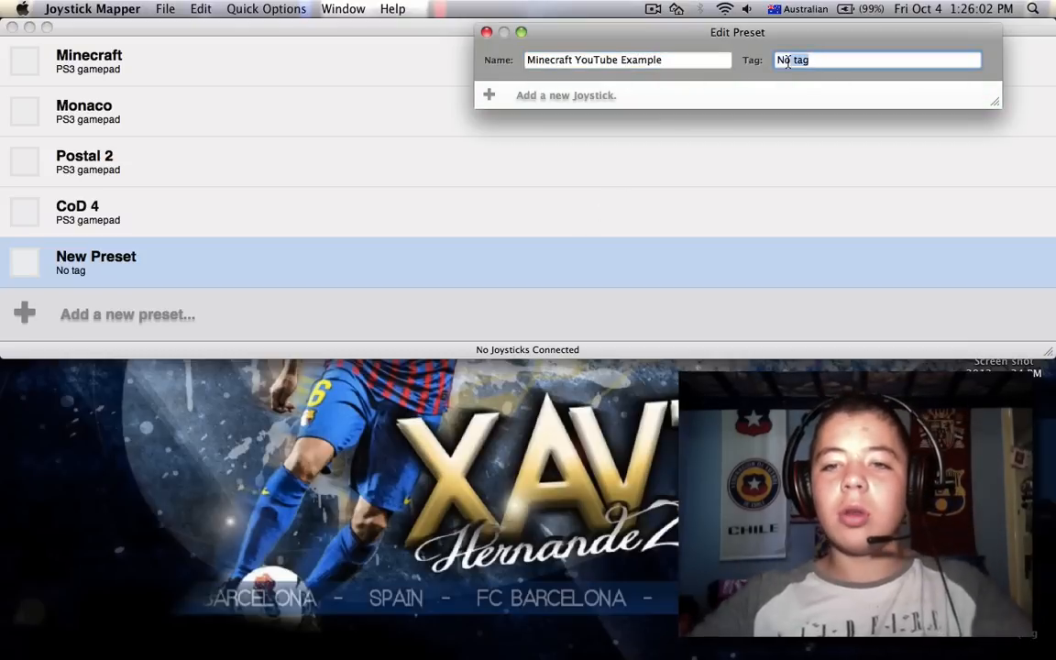
{"action": "type", "text": "Ps3 gamepad"}
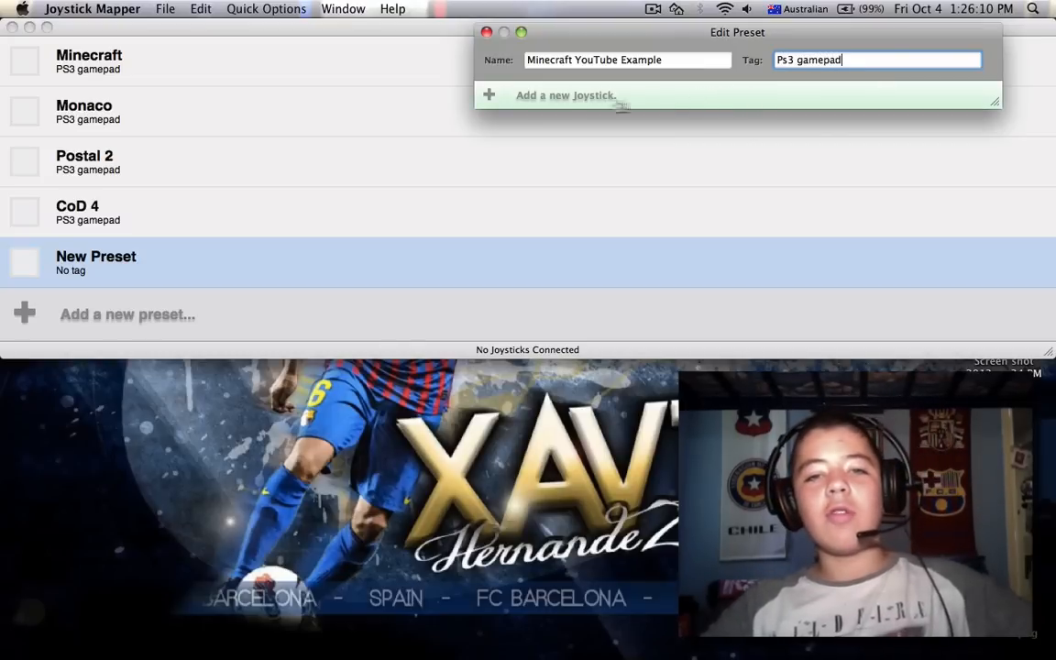
Step: Add Joystick #0 to the preset and tag it 'Ps3 gamepad'
{"action": "left_click", "coordinate": [564, 95]}
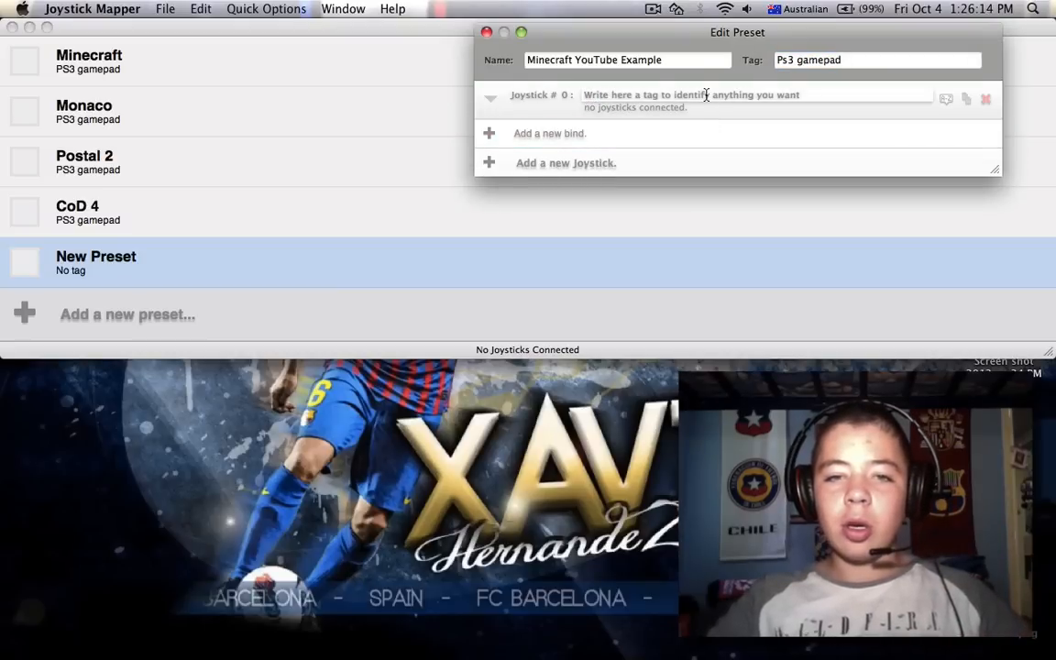
{"action": "left_click", "coordinate": [752, 96]}
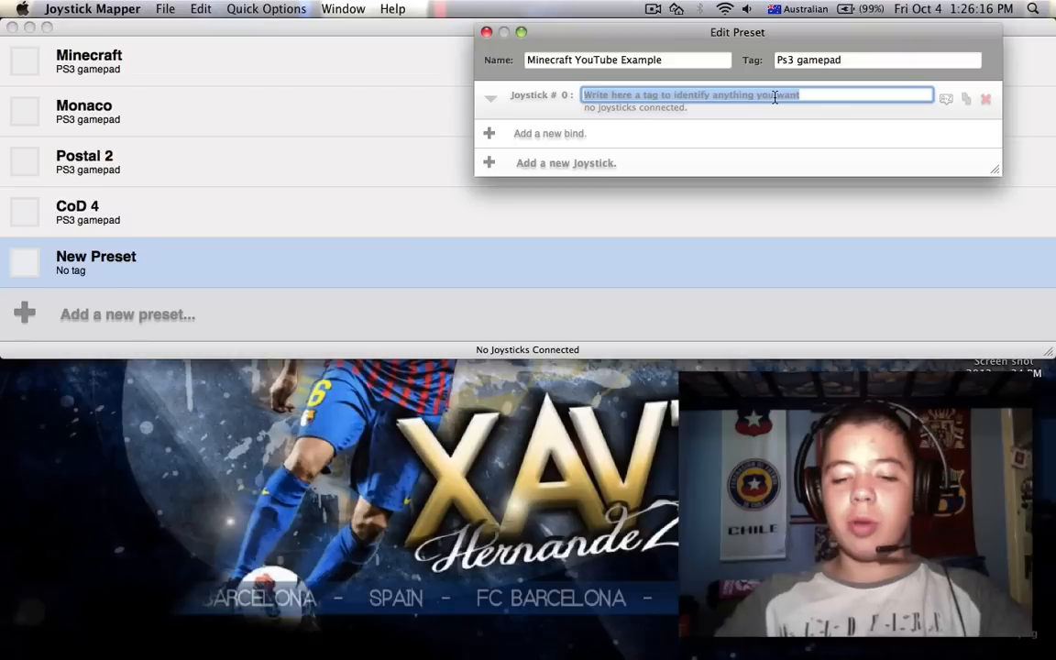
{"action": "type", "text": "Ps3 gamepad"}
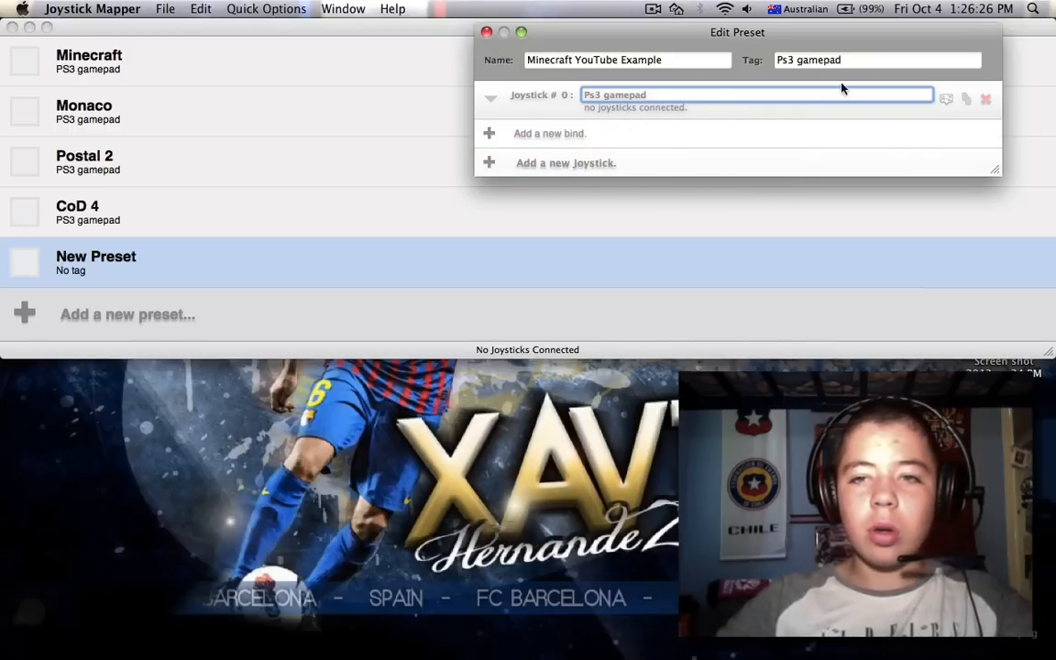
Step: Recapitalise the tag to 'PS3 gamepad' and bind Button 0 to keyboard key W
{"action": "left_click", "coordinate": [876, 59]}
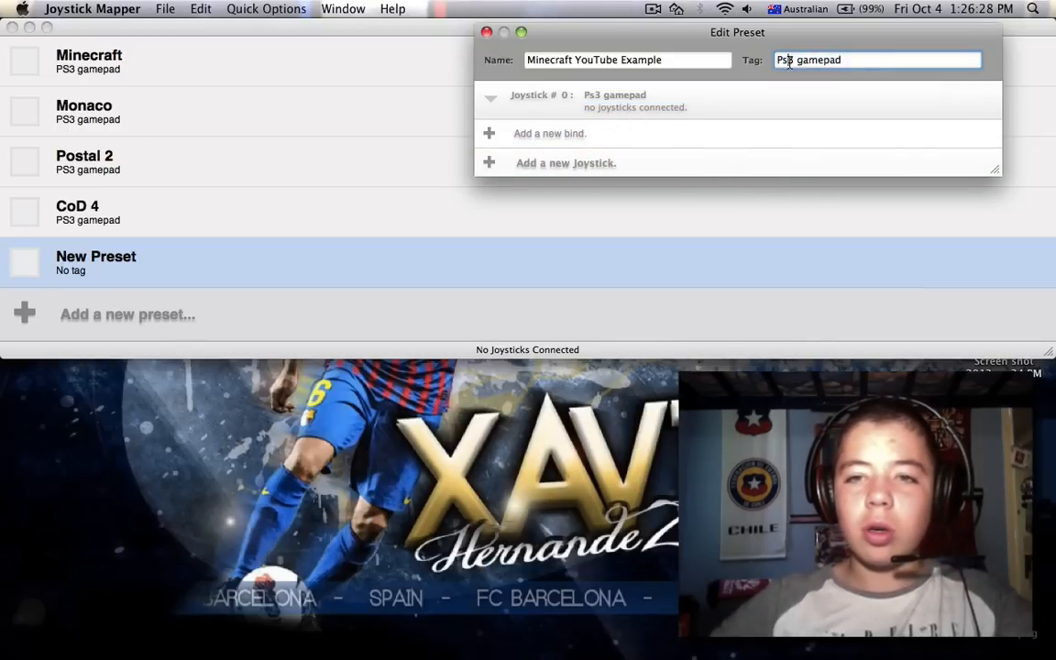
{"action": "double_click", "coordinate": [614, 95]}
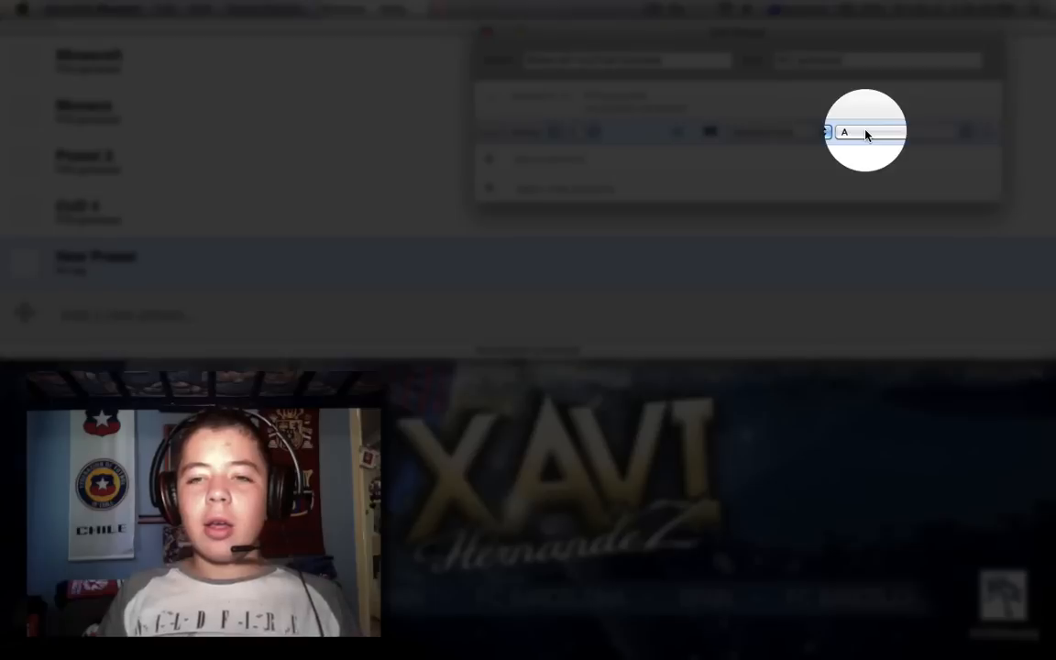
{"action": "left_click", "coordinate": [865, 132]}
{"action": "type", "text": "W"}
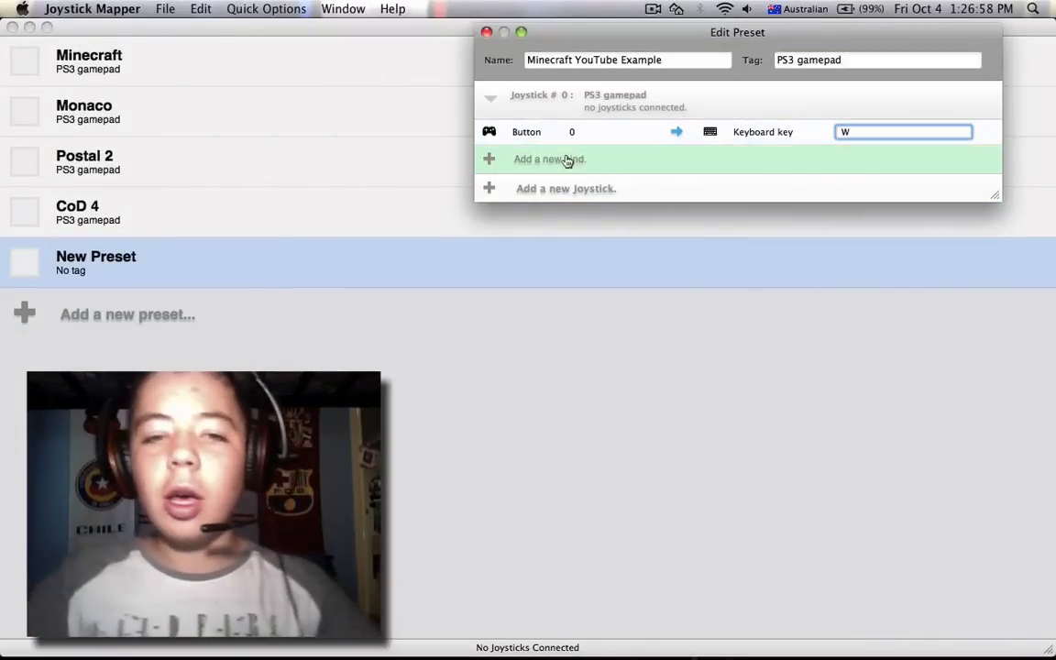
{"action": "left_click", "coordinate": [527, 132]}
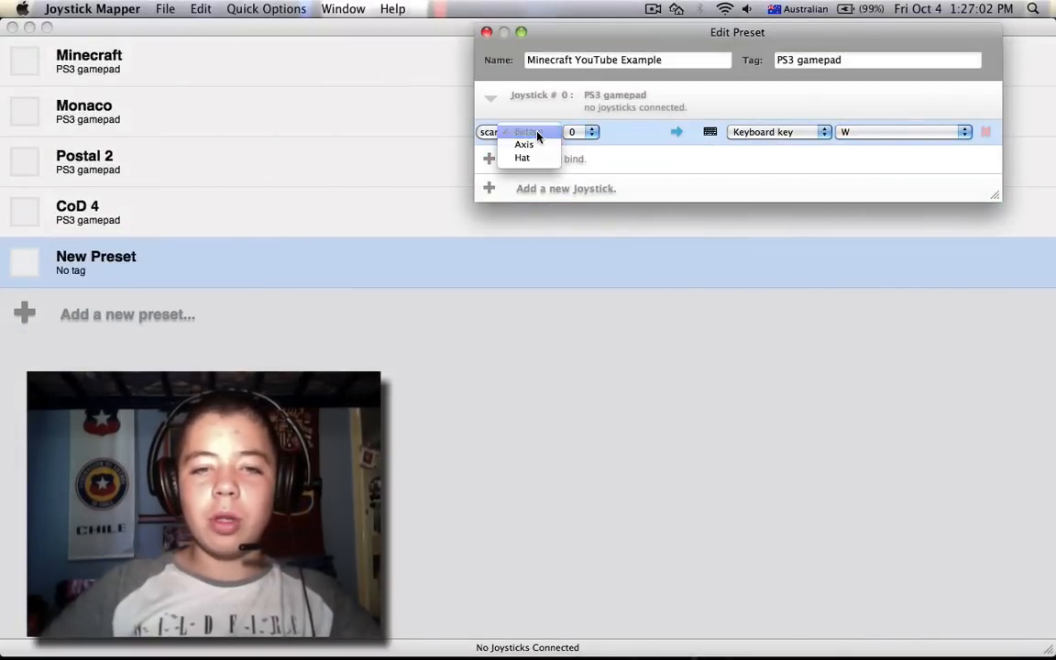
{"action": "left_click", "coordinate": [524, 132]}
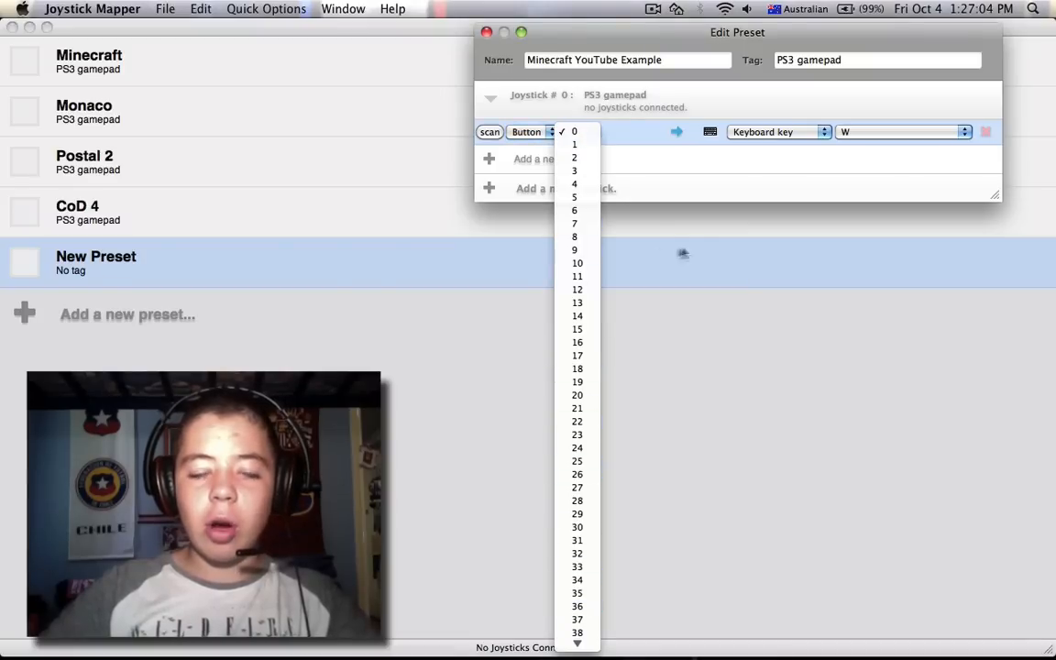
{"action": "left_click", "coordinate": [573, 132]}
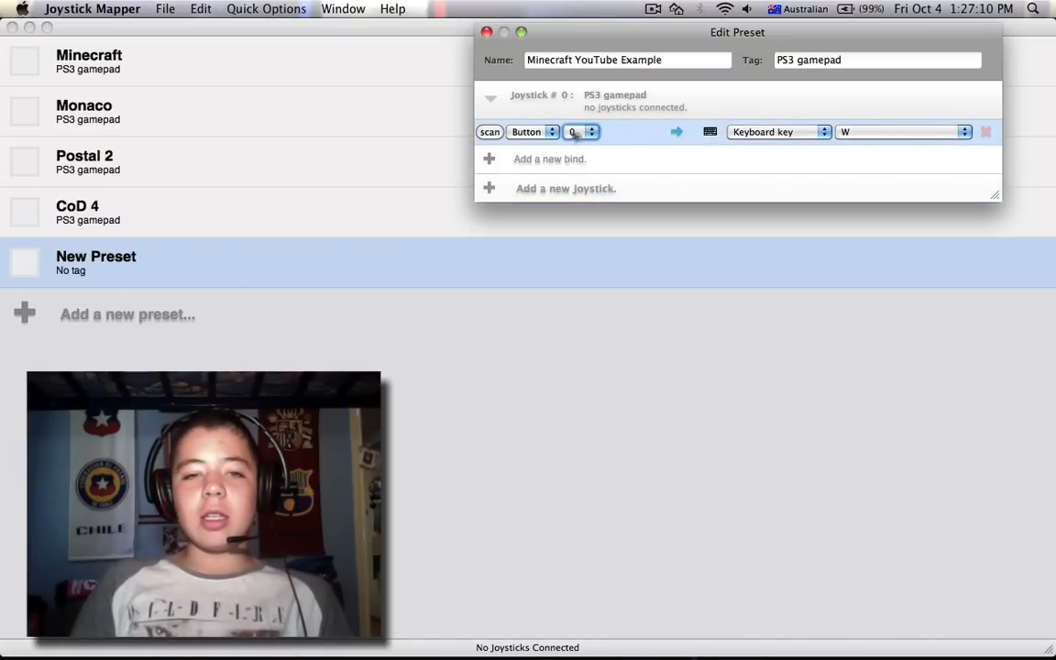
Step: Scan the left stick so Axis #1 sends W and Axis #0 sends A
{"action": "left_click", "coordinate": [489, 132]}
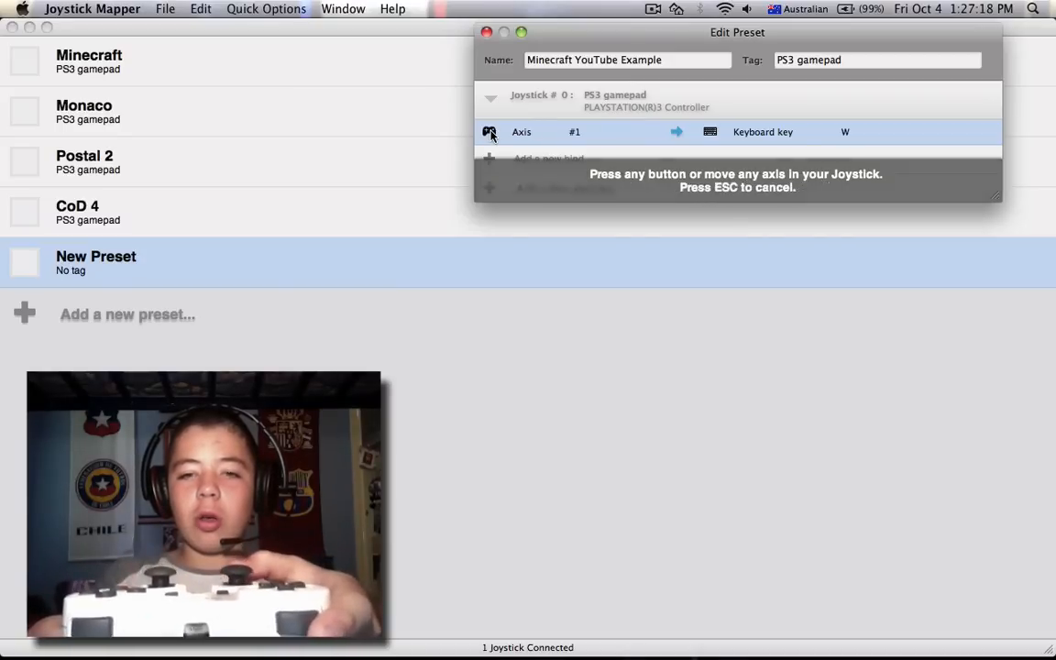
{"action": "left_click", "coordinate": [489, 132]}
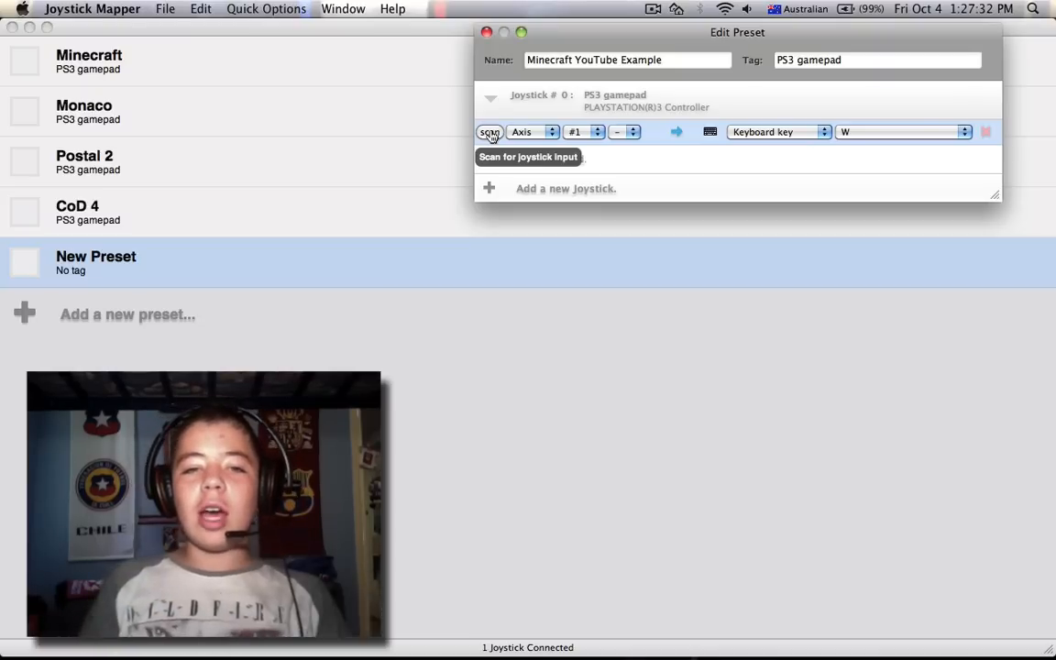
{"action": "left_click", "coordinate": [490, 132]}
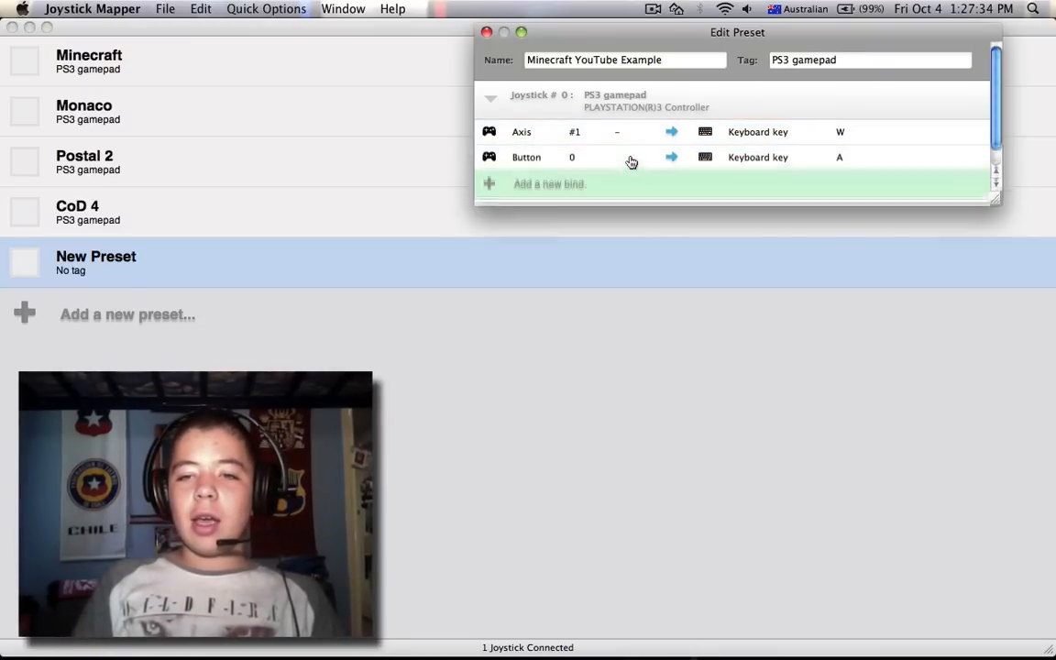
{"action": "left_click", "coordinate": [521, 132]}
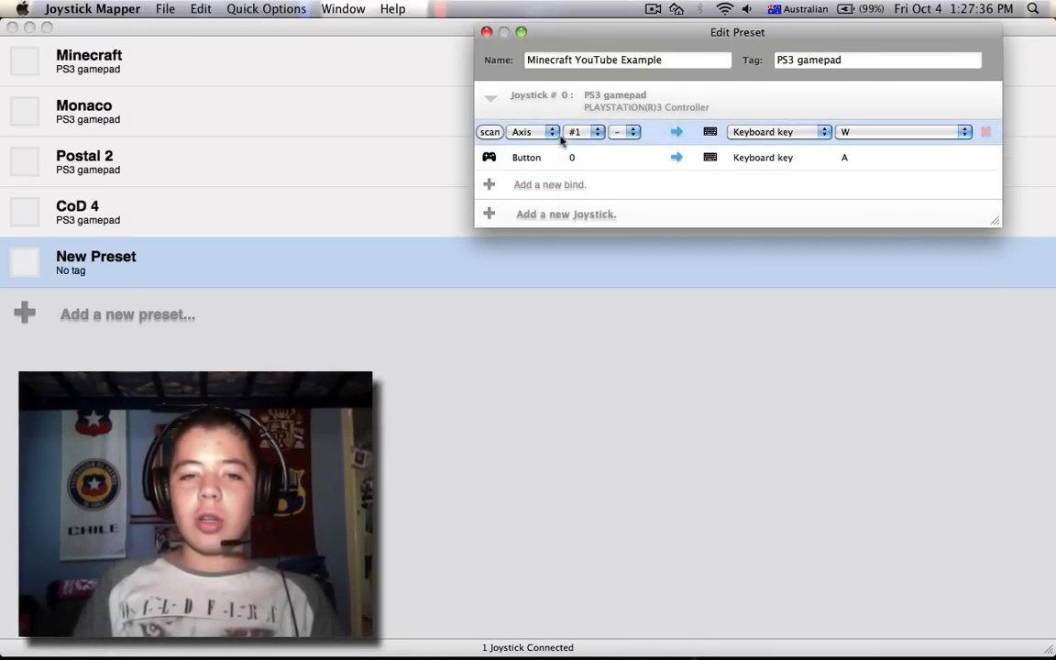
{"action": "left_click", "coordinate": [489, 158]}
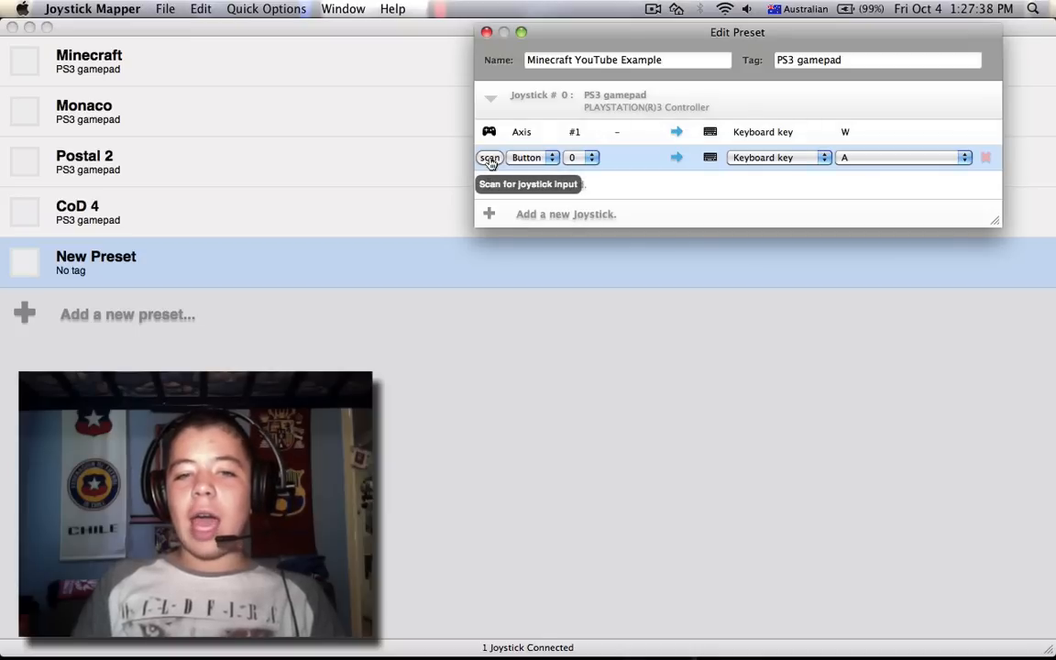
{"action": "left_click", "coordinate": [492, 158]}
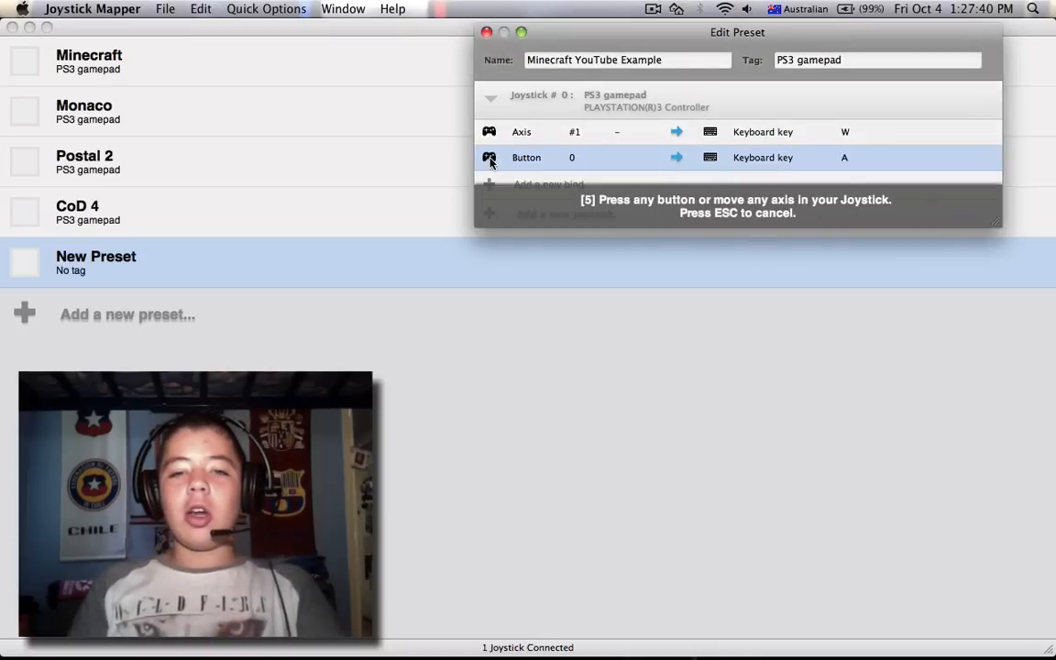
Step: Add a third bind sending S and scan for its controller input
{"action": "left_click", "coordinate": [489, 157]}
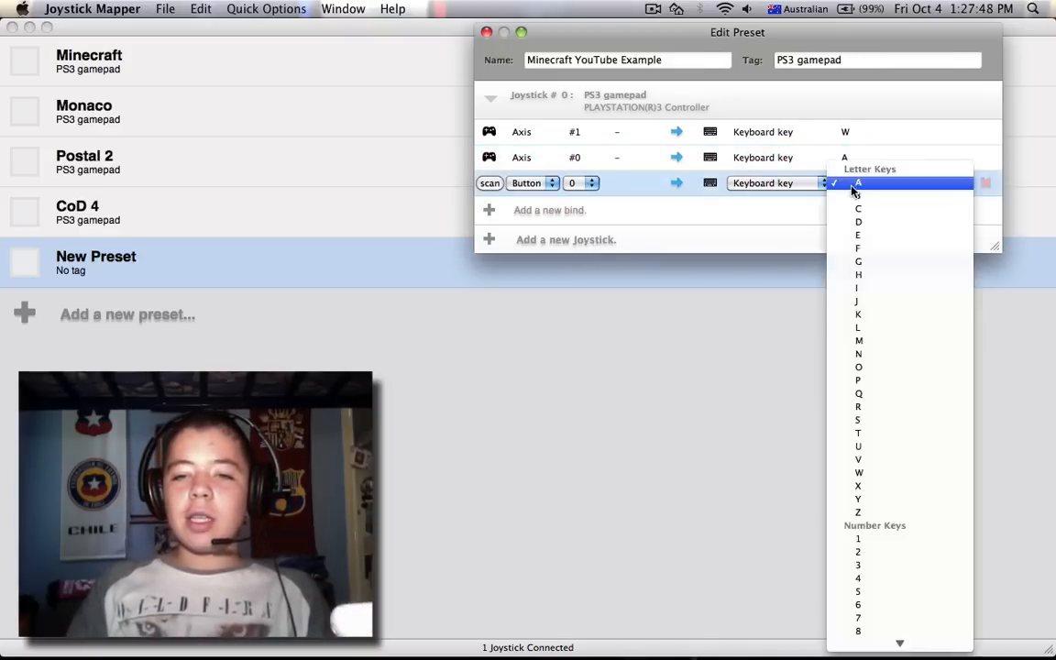
{"action": "mouse_move", "coordinate": [858, 420]}
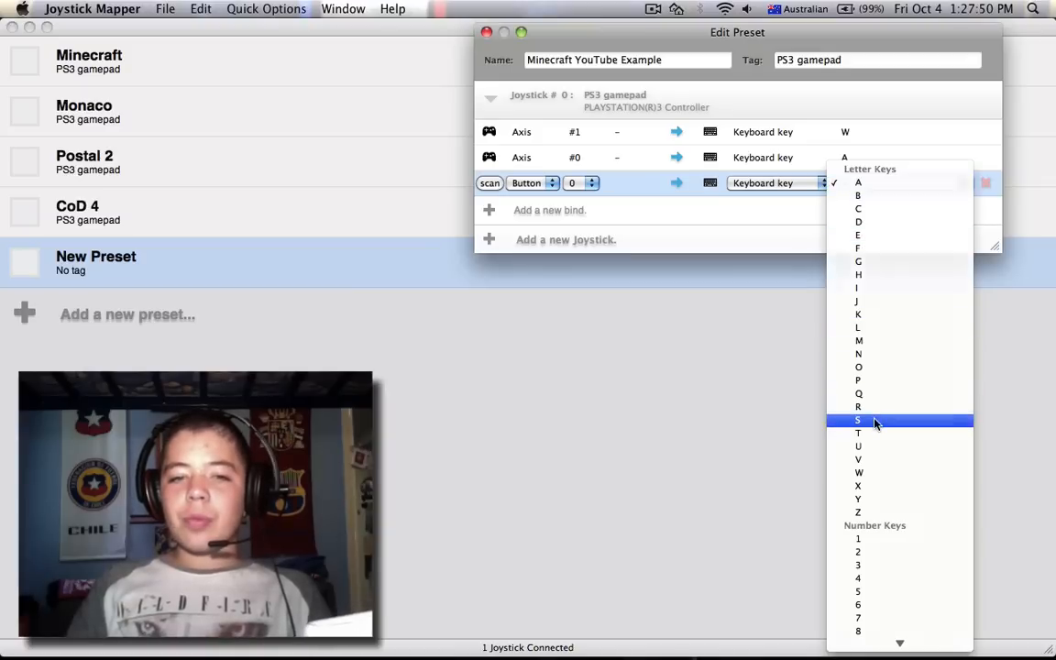
{"action": "left_click", "coordinate": [859, 420]}
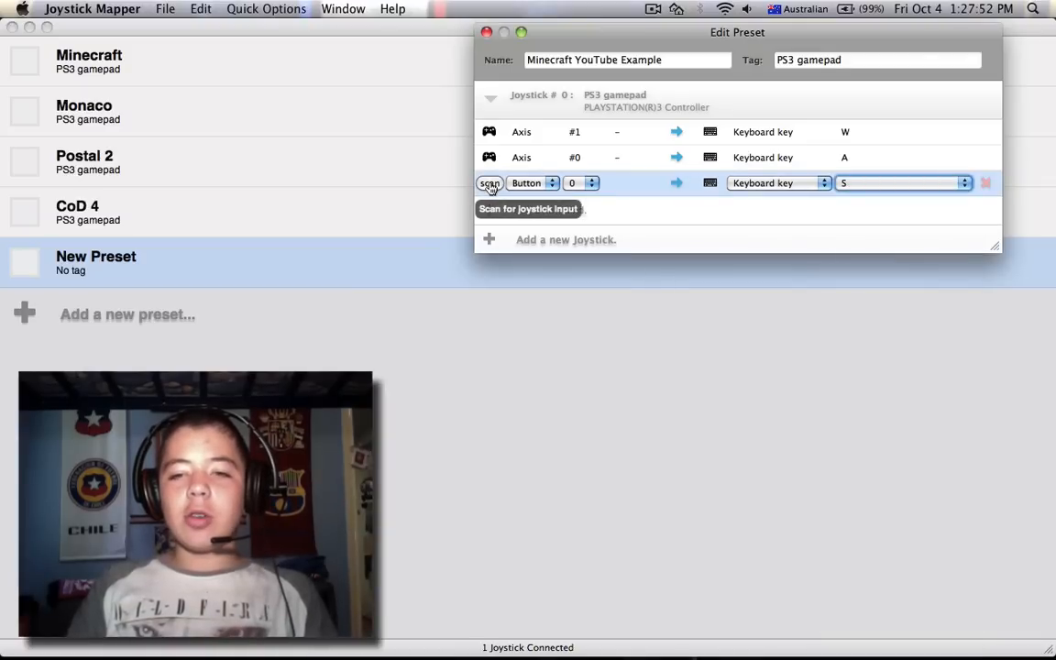
{"action": "left_click", "coordinate": [490, 184]}
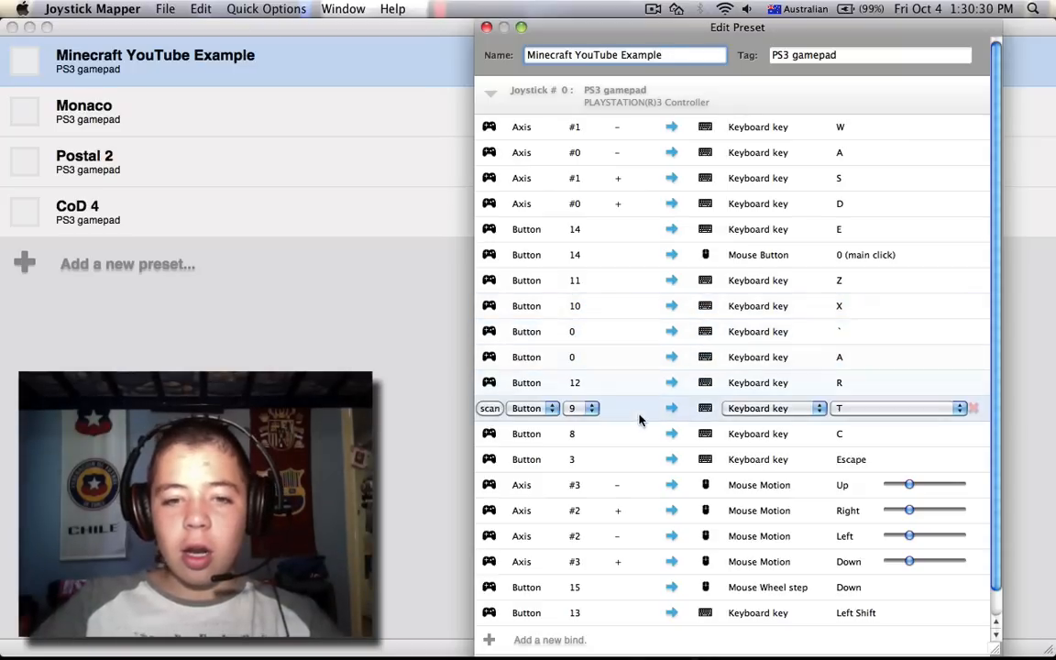
Step: Review the button 11 bind among the finished binds and close the editor
{"action": "left_click", "coordinate": [725, 178]}
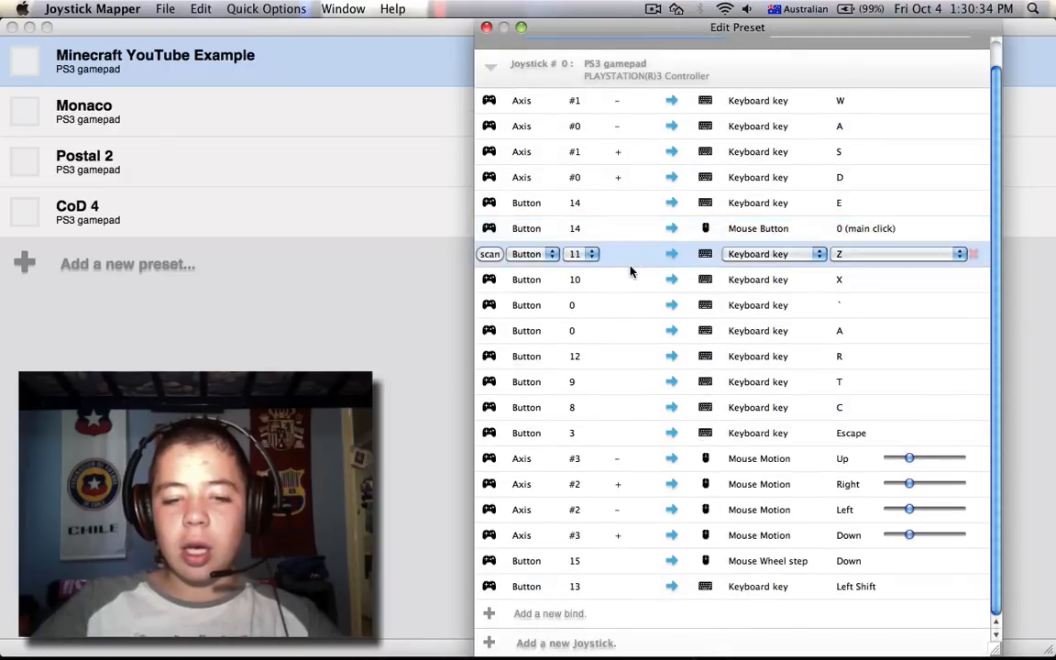
{"action": "left_click", "coordinate": [488, 27]}
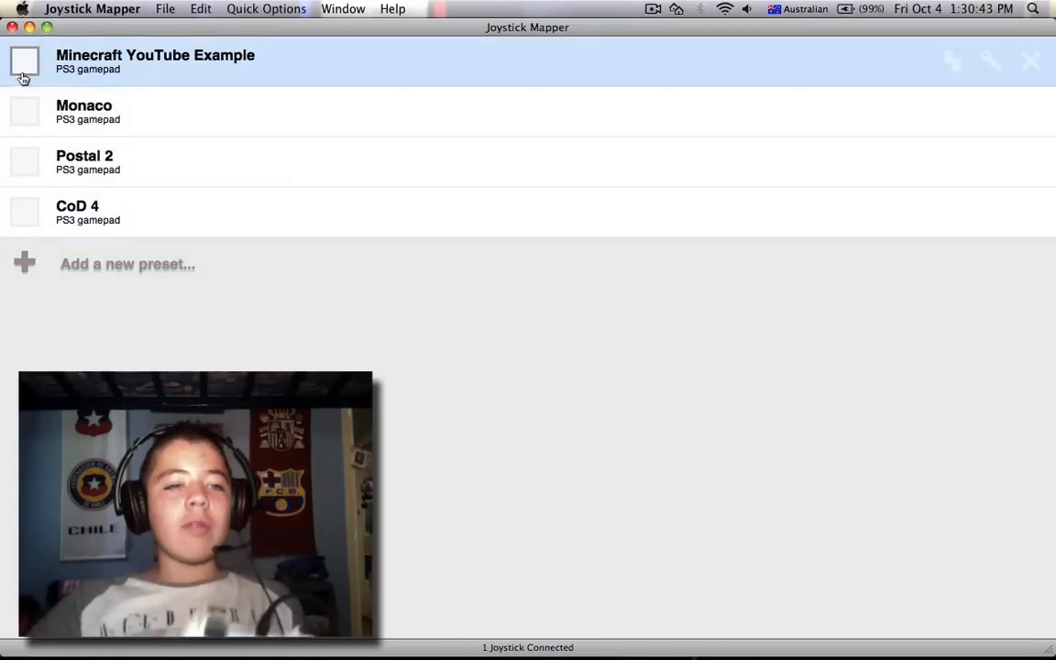
Step: Tick Minecraft YouTube Example as the active preset
{"action": "left_click", "coordinate": [24, 63]}
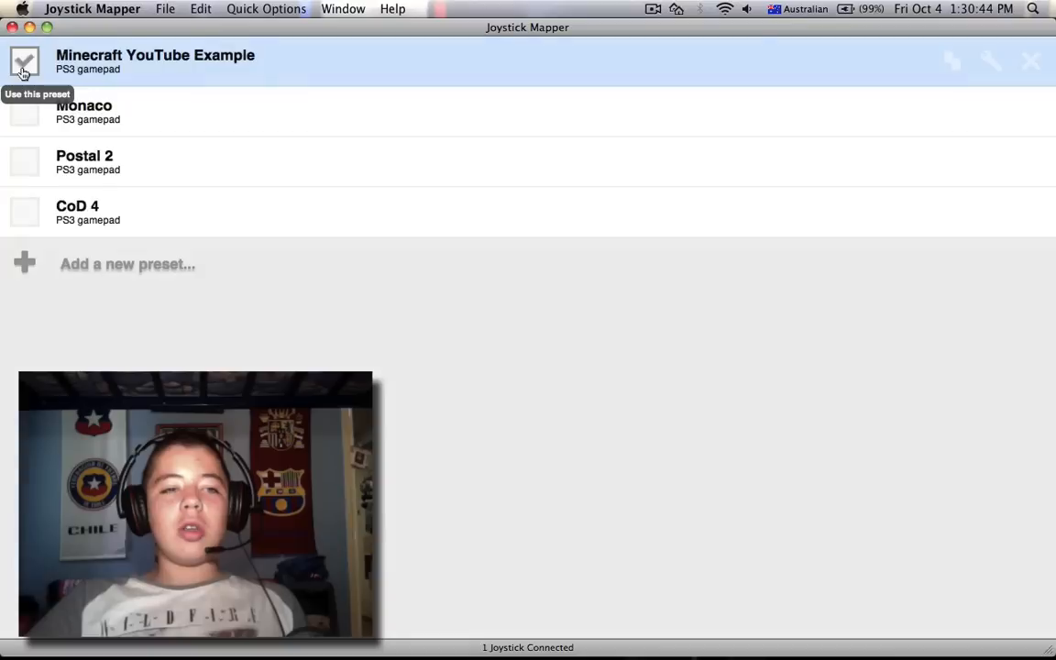
{"action": "left_click", "coordinate": [24, 62]}
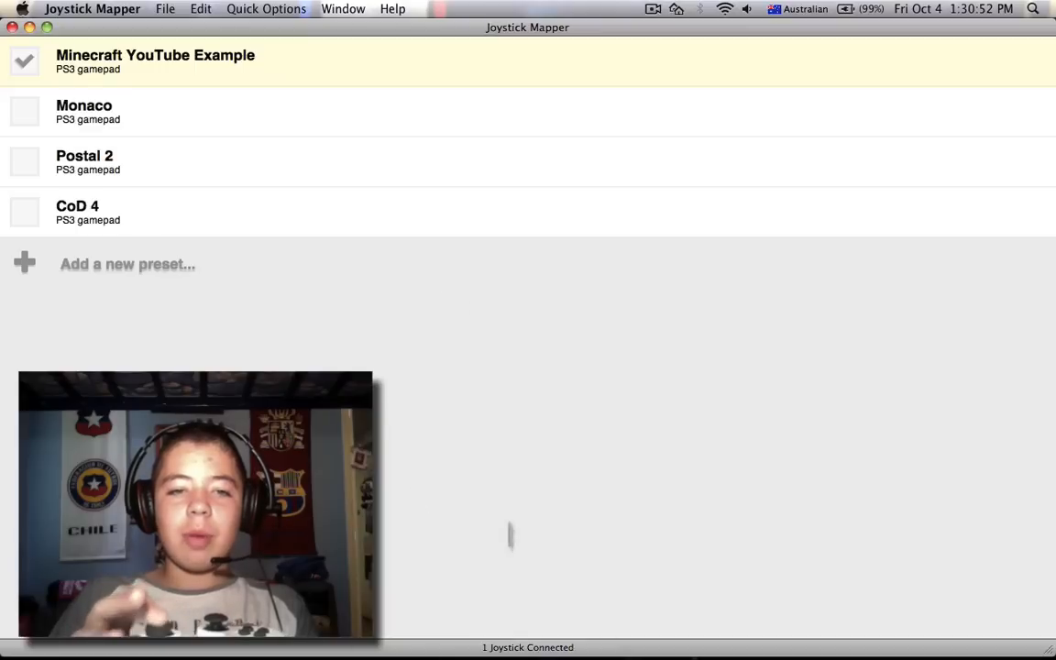
{"action": "mouse_move", "coordinate": [425, 279]}
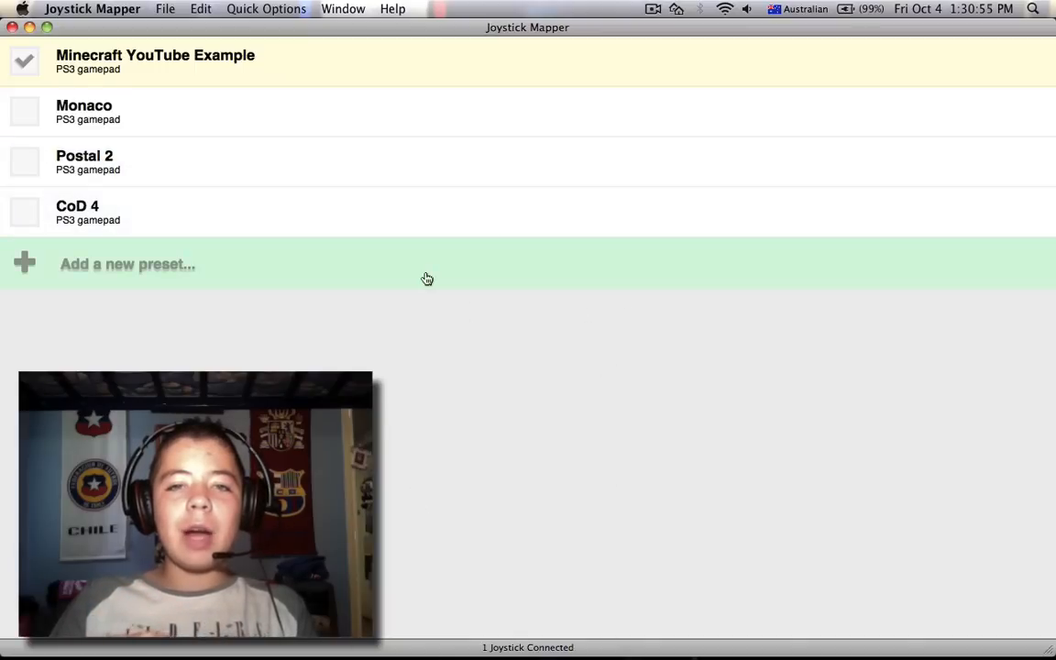
{"action": "mouse_move", "coordinate": [577, 282]}
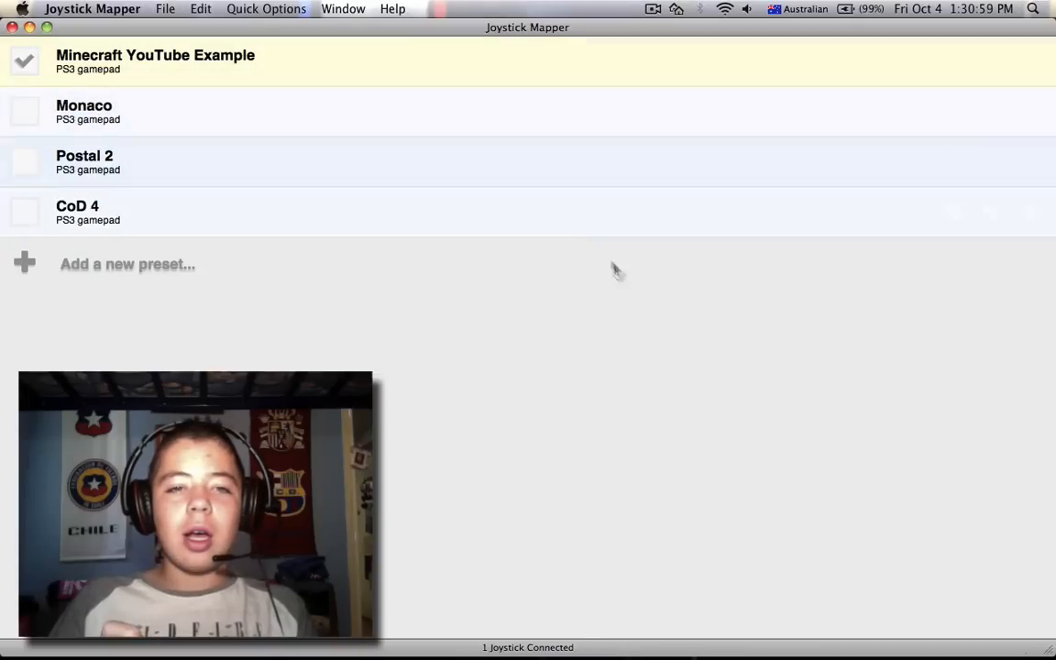
{"action": "mouse_move", "coordinate": [751, 304]}
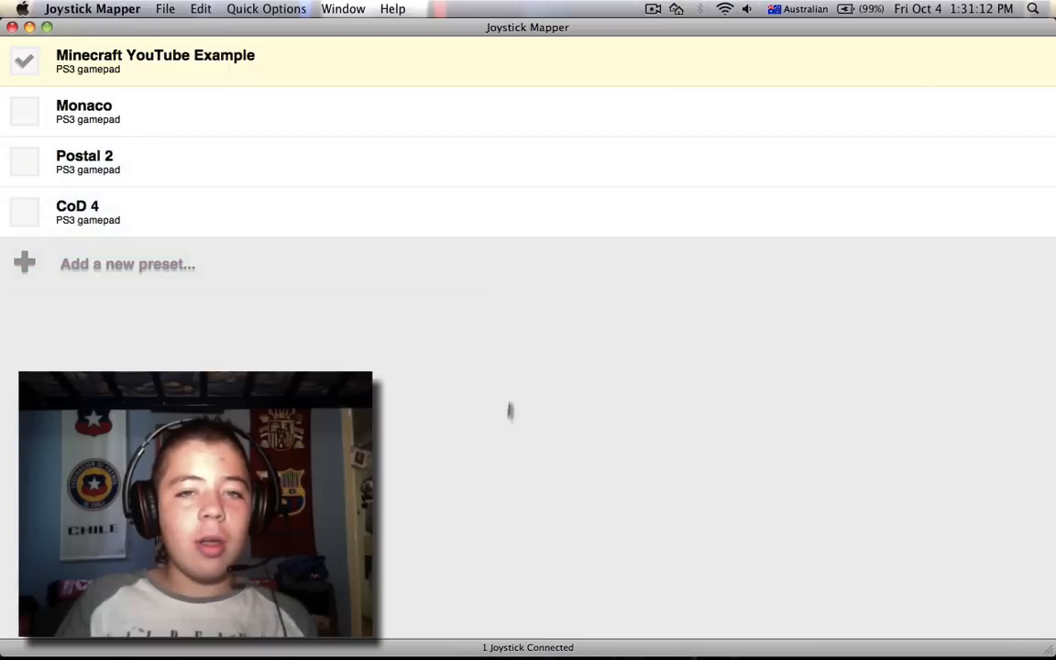
{"action": "mouse_move", "coordinate": [494, 319]}
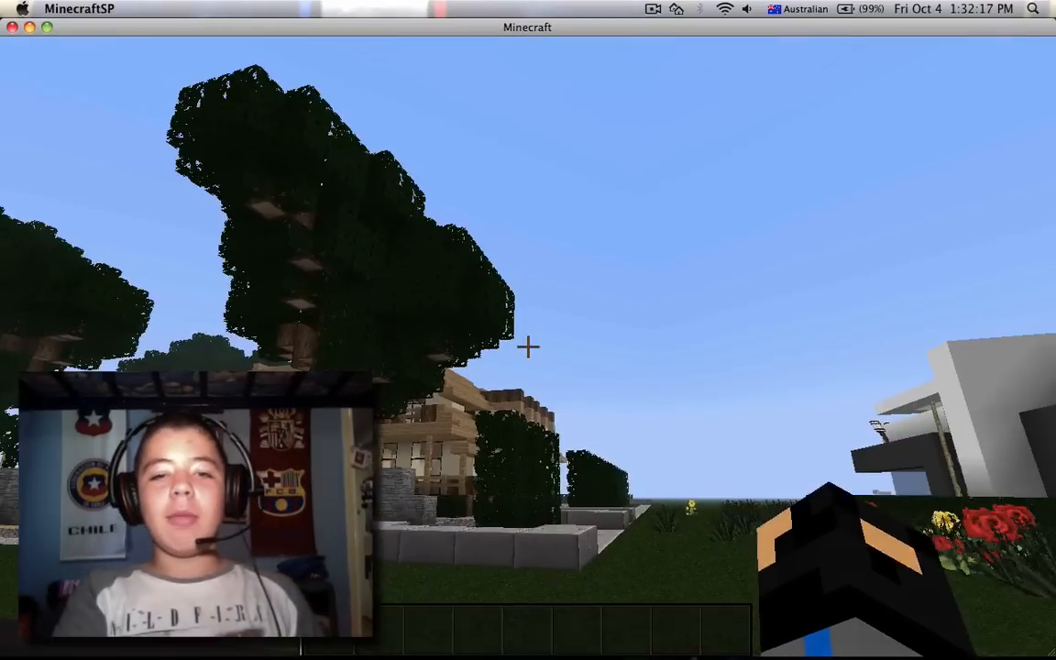
{"action": "mouse_move", "coordinate": [528, 346]}
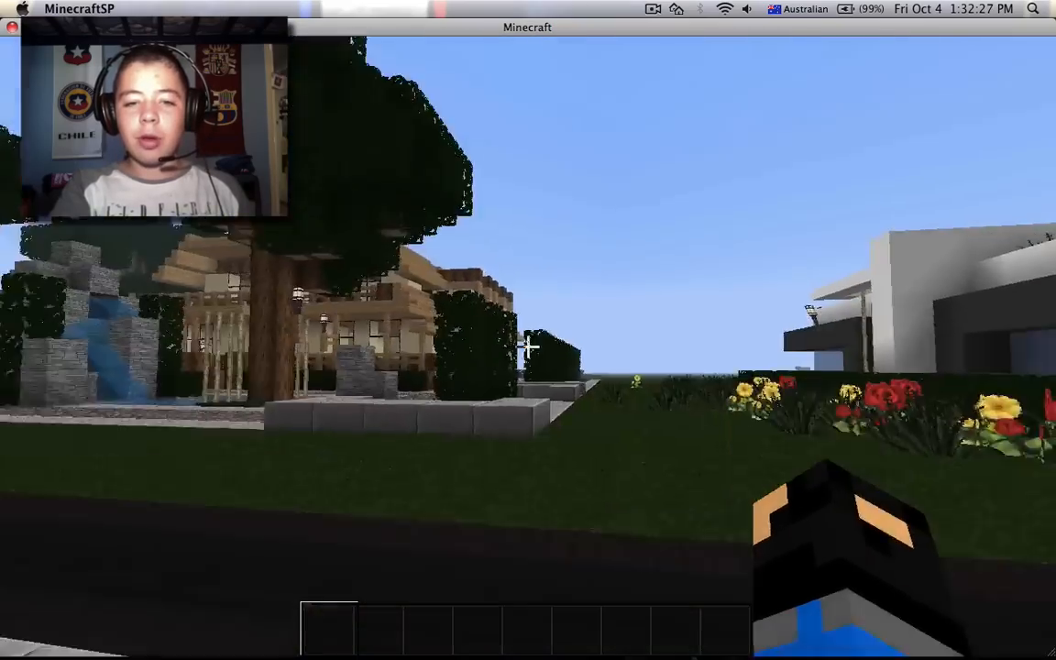
{"action": "mouse_move", "coordinate": [528, 330]}
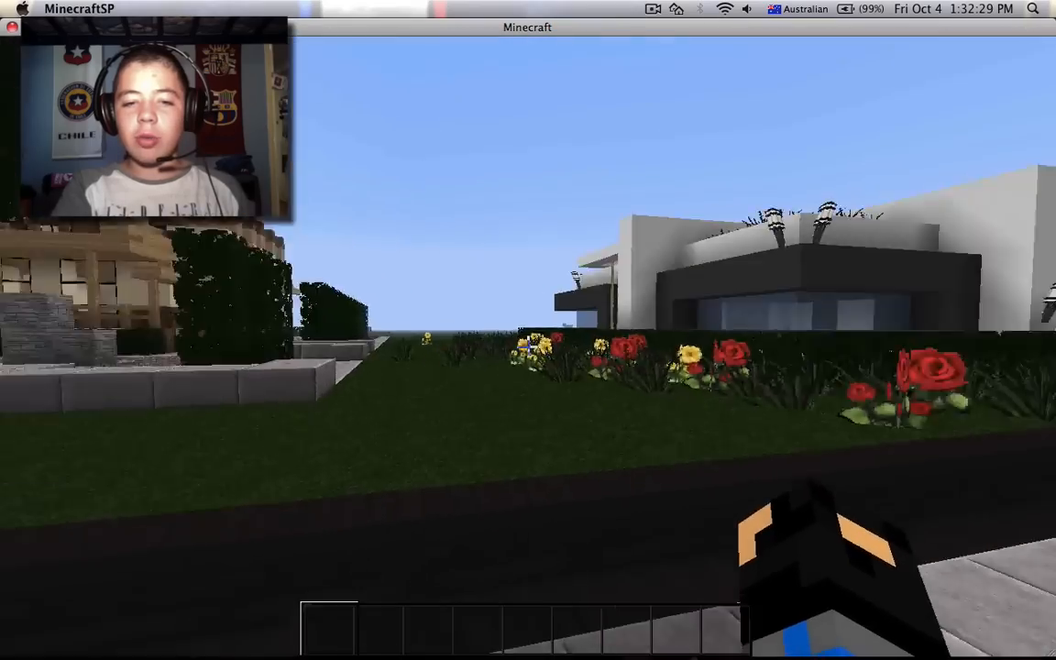
{"action": "mouse_move", "coordinate": [528, 330]}
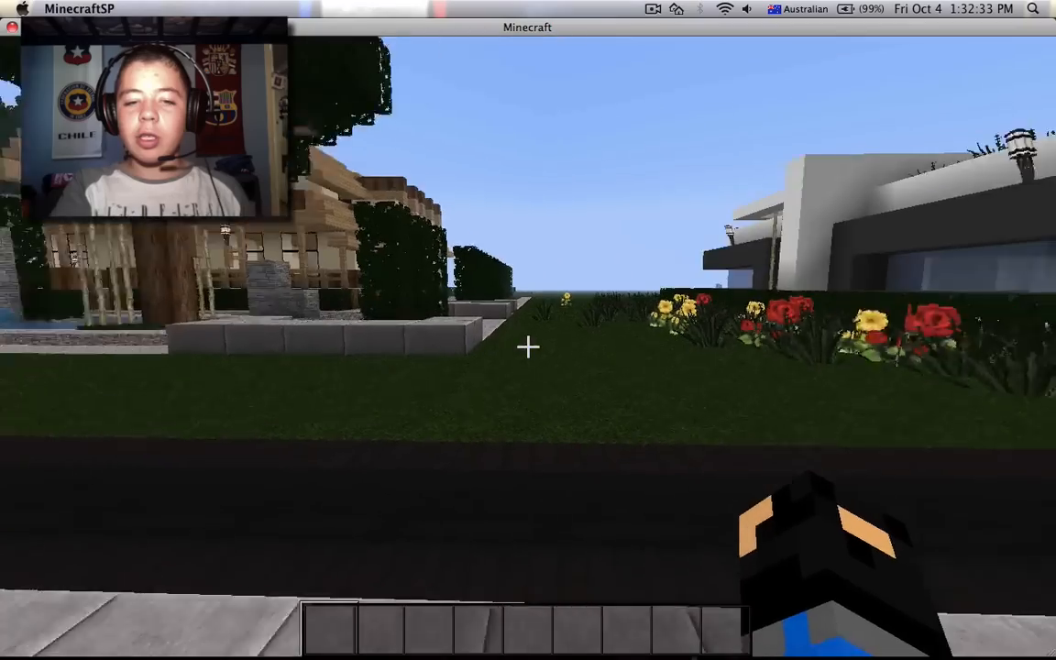
{"action": "mouse_move", "coordinate": [528, 347]}
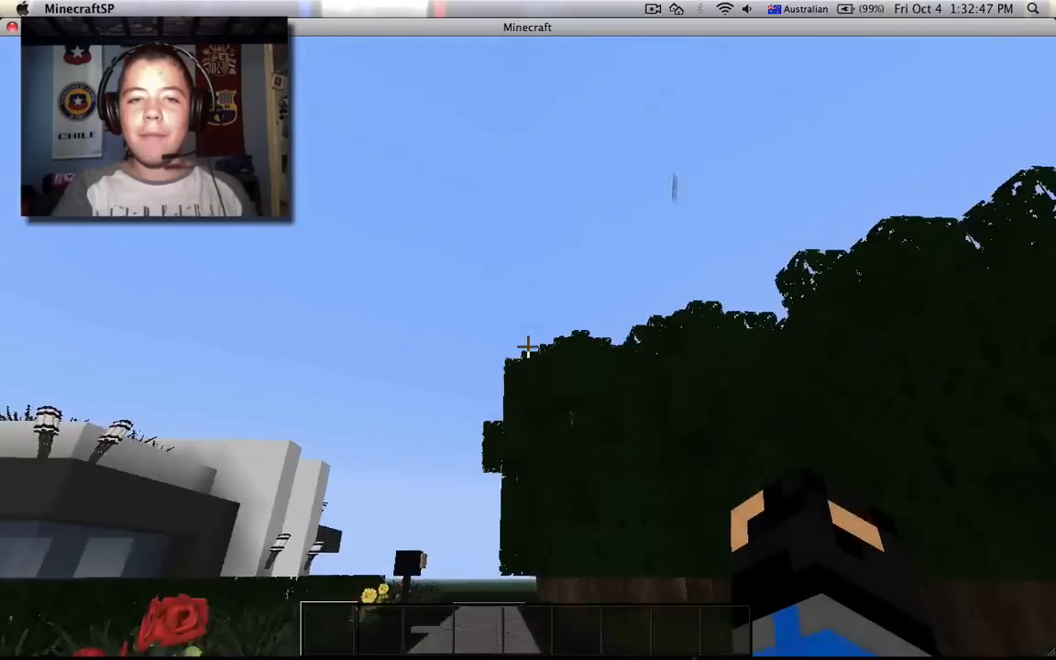
{"action": "mouse_move", "coordinate": [528, 346]}
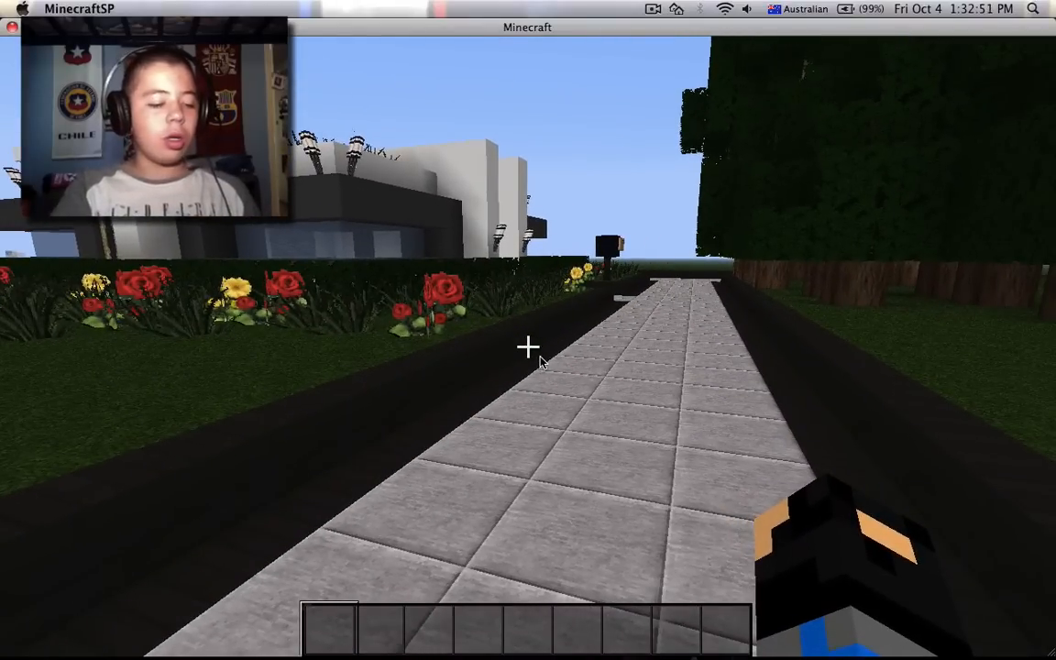
Step: Pause Minecraft after walking the stone path, bringing up the Game menu
{"action": "key", "text": "Escape"}
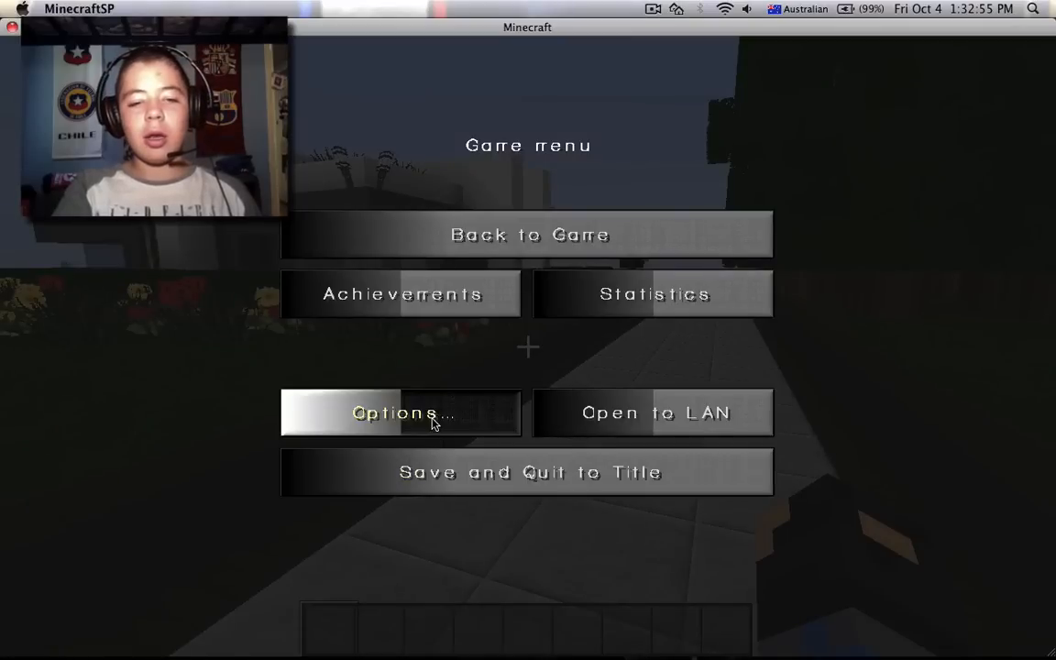
Step: Set Fullscreen: ON in Video Settings and return to the game
{"action": "left_click", "coordinate": [399, 413]}
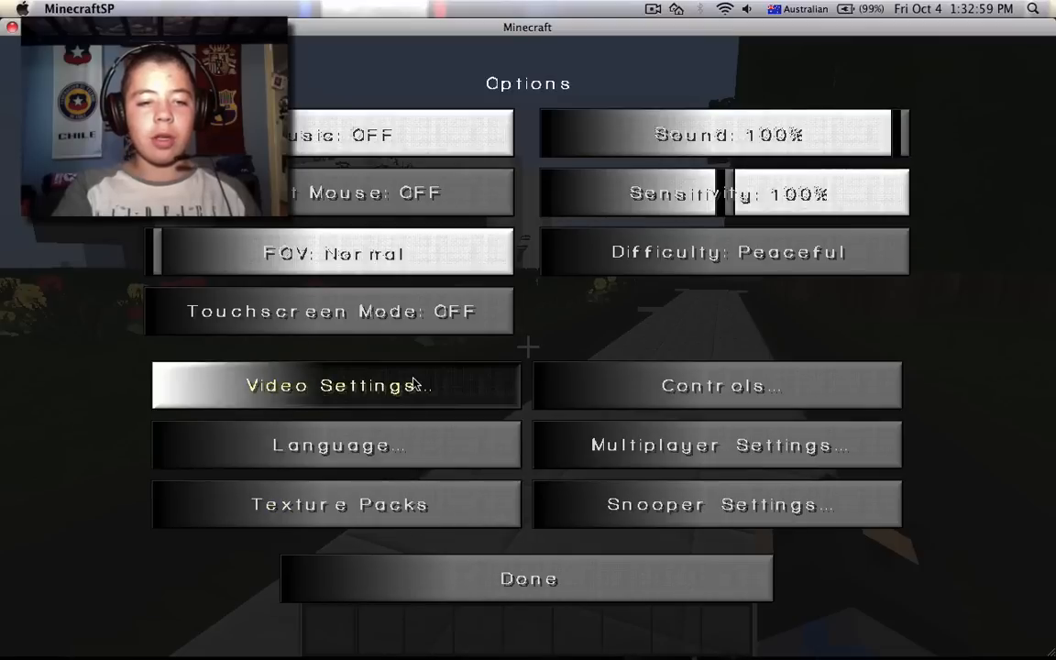
{"action": "left_click", "coordinate": [336, 385]}
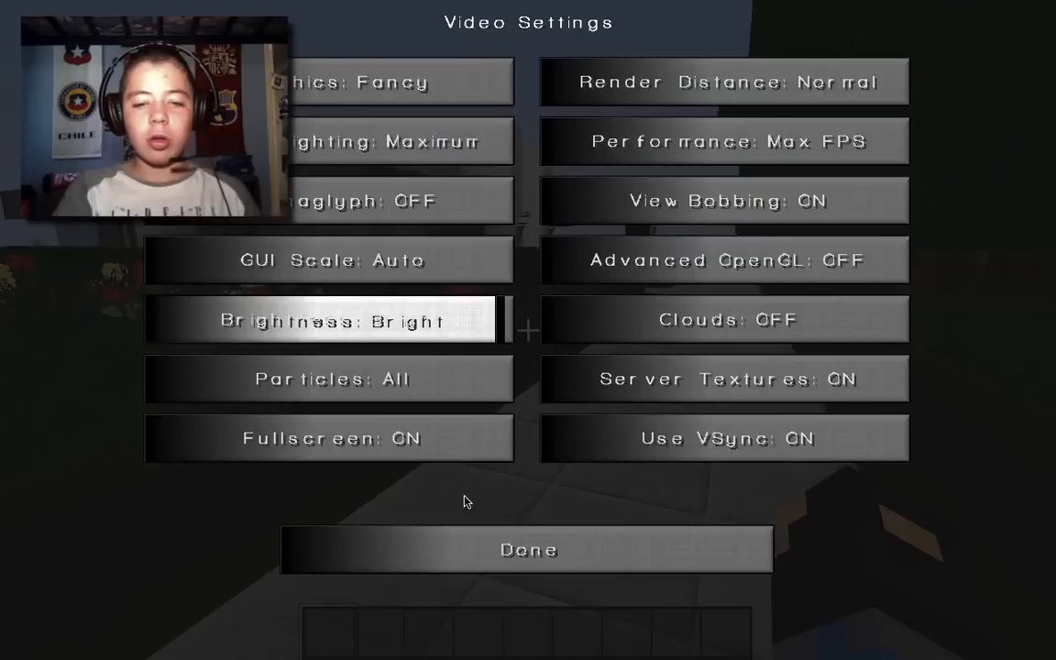
{"action": "left_click", "coordinate": [528, 550]}
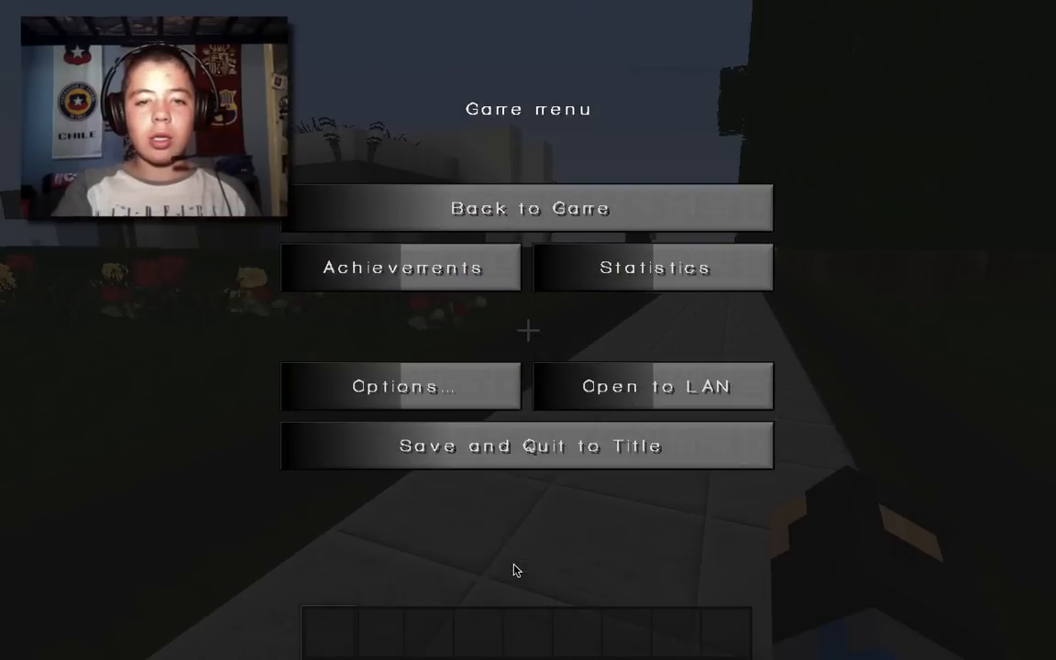
{"action": "left_click", "coordinate": [528, 207]}
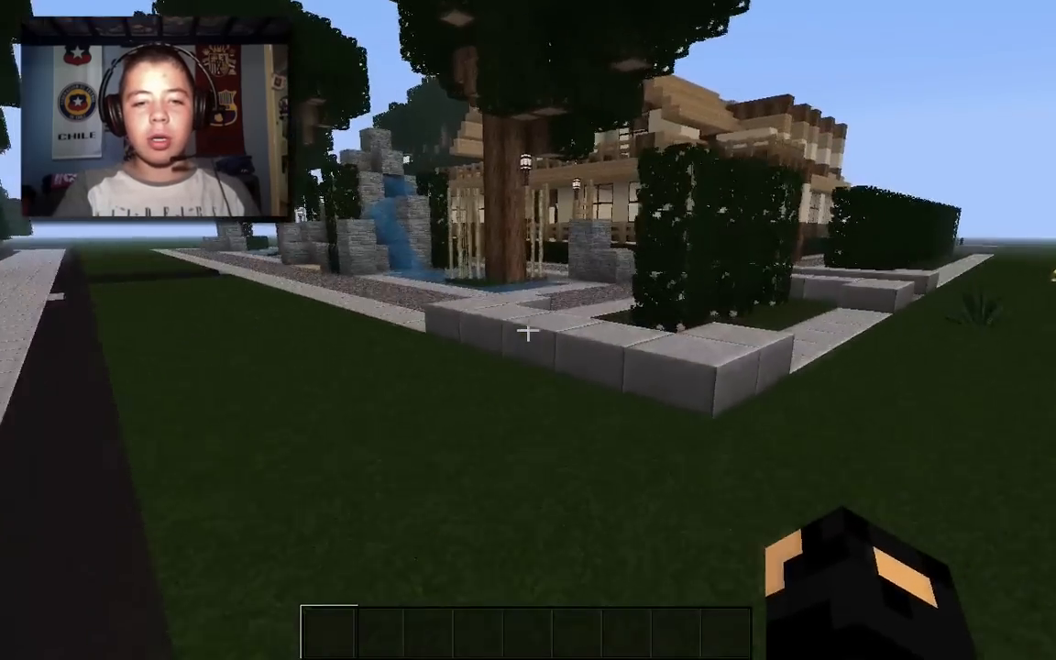
{"action": "mouse_move", "coordinate": [528, 330]}
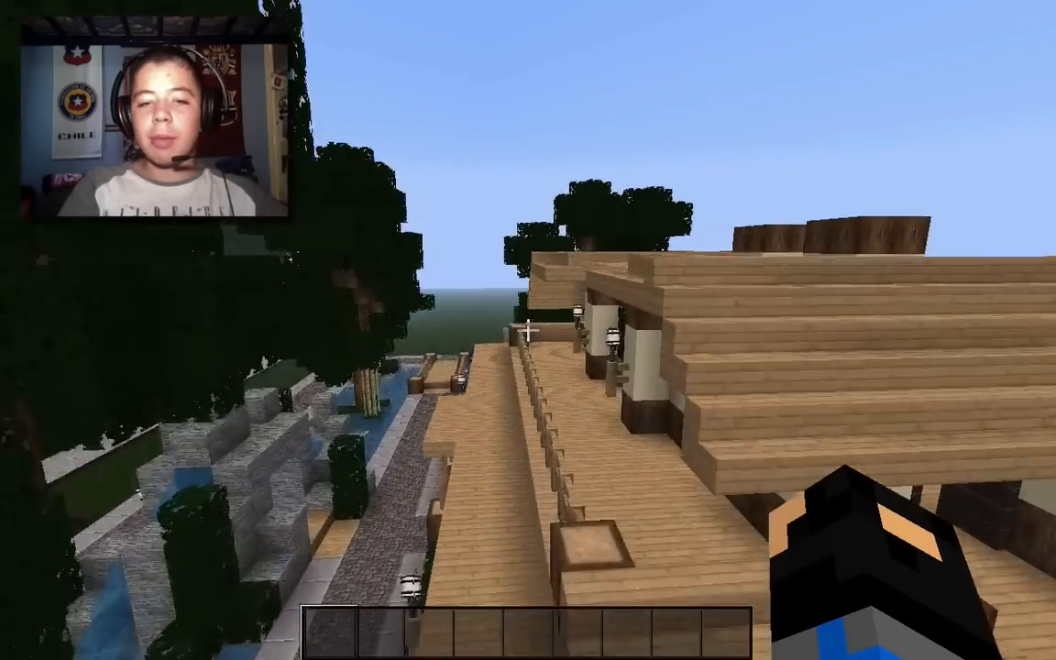
{"action": "mouse_move", "coordinate": [528, 330]}
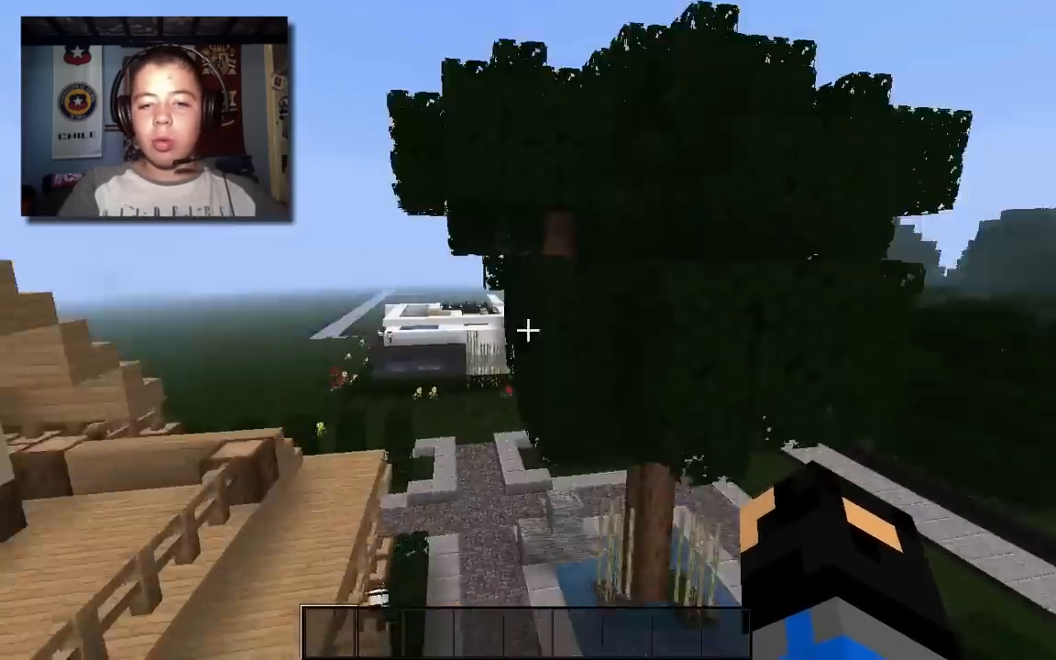
{"action": "mouse_move", "coordinate": [528, 330]}
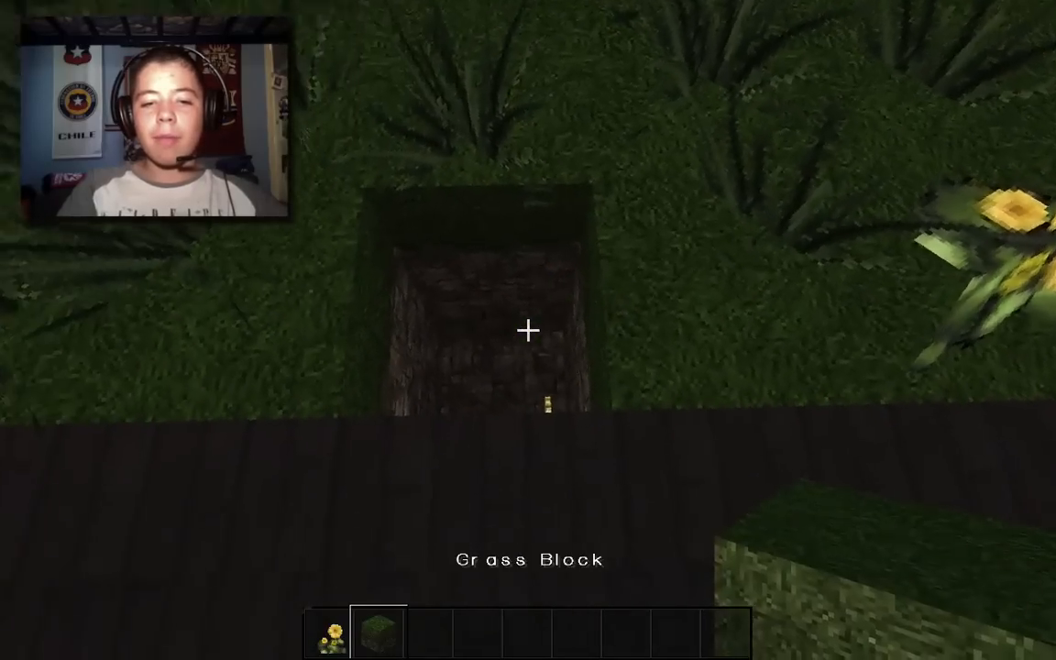
{"action": "mouse_move", "coordinate": [528, 330]}
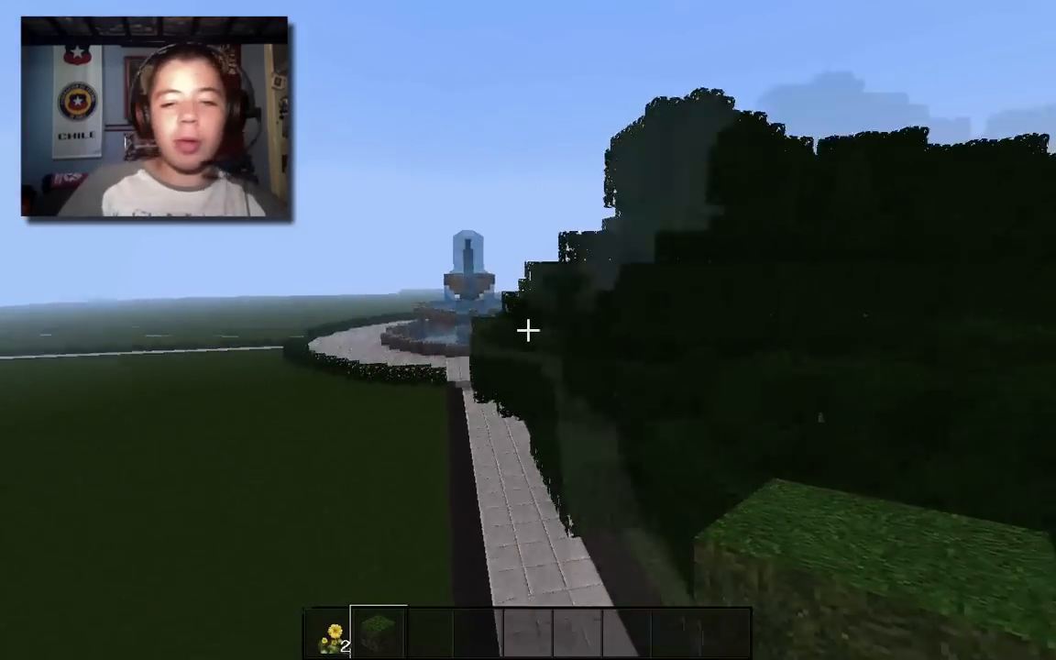
{"action": "mouse_move", "coordinate": [528, 330]}
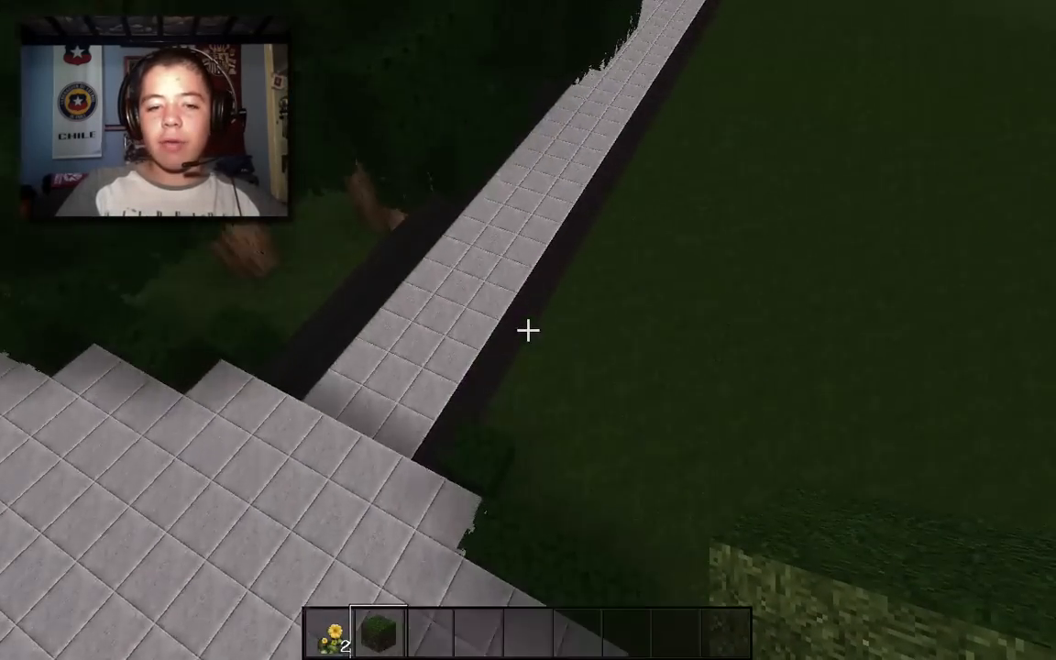
{"action": "mouse_move", "coordinate": [528, 330]}
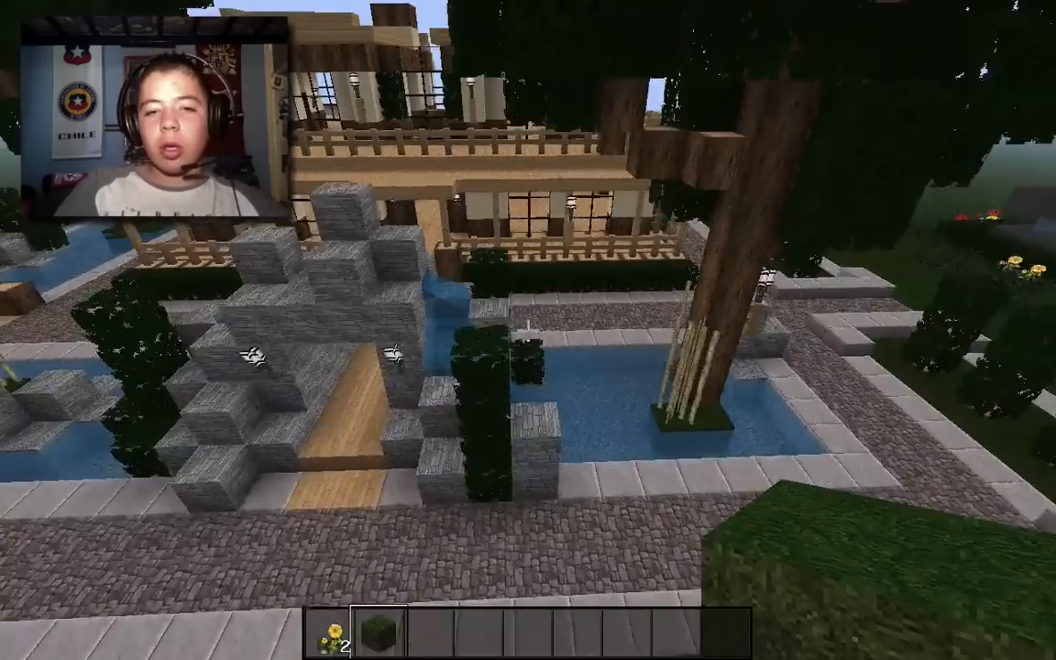
{"action": "mouse_move", "coordinate": [528, 330]}
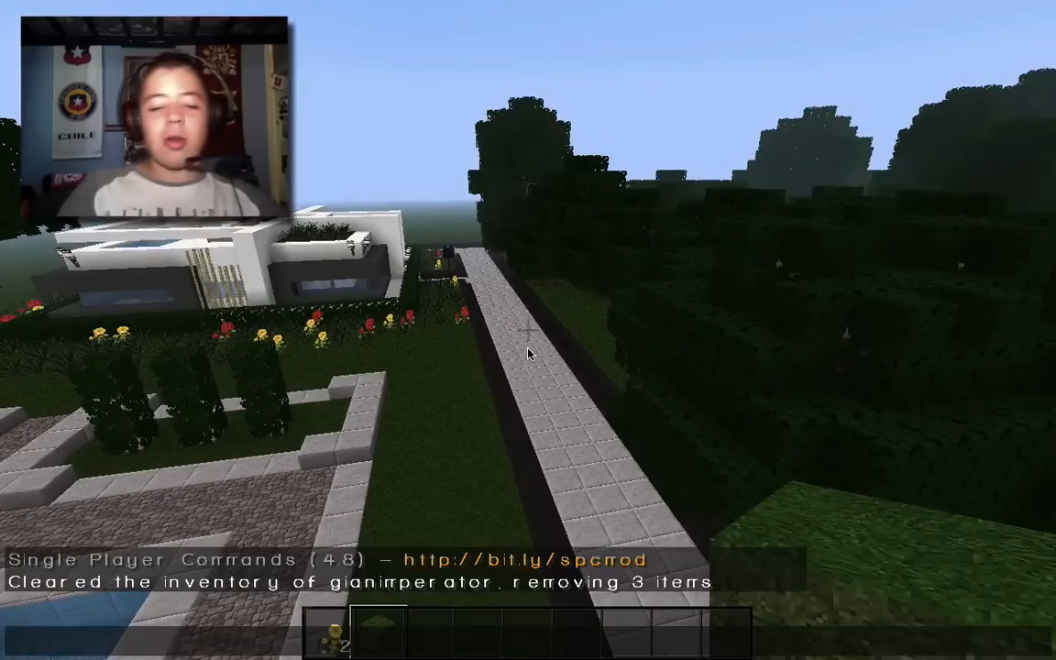
Step: Run the /clear chat command to empty the player's inventory of its 3 items
{"action": "type", "text": "cle"}
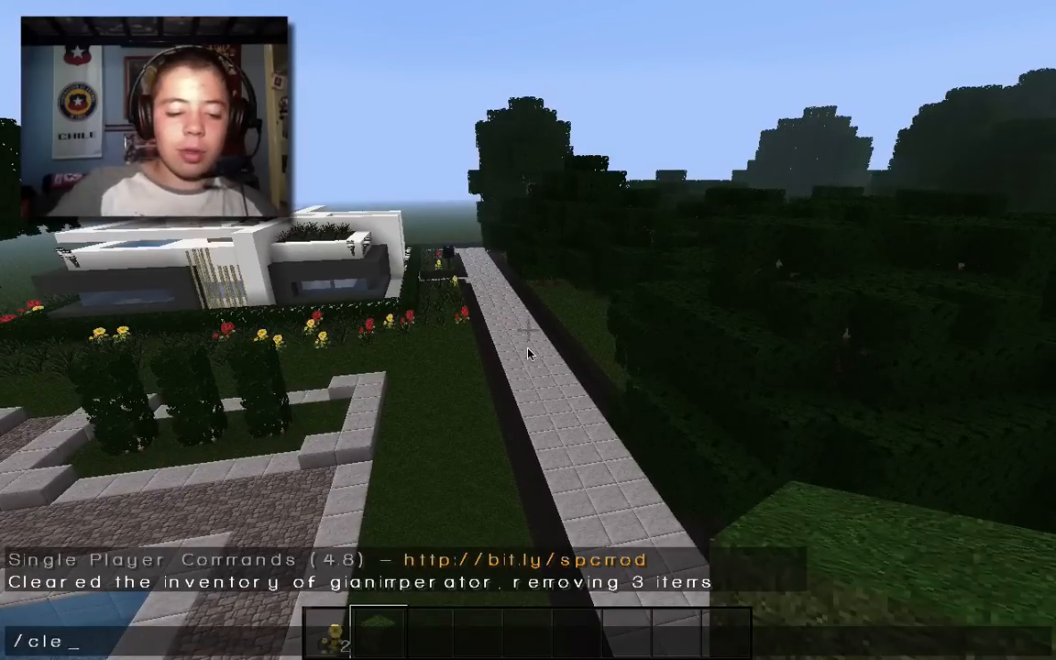
{"action": "key", "text": "Return"}
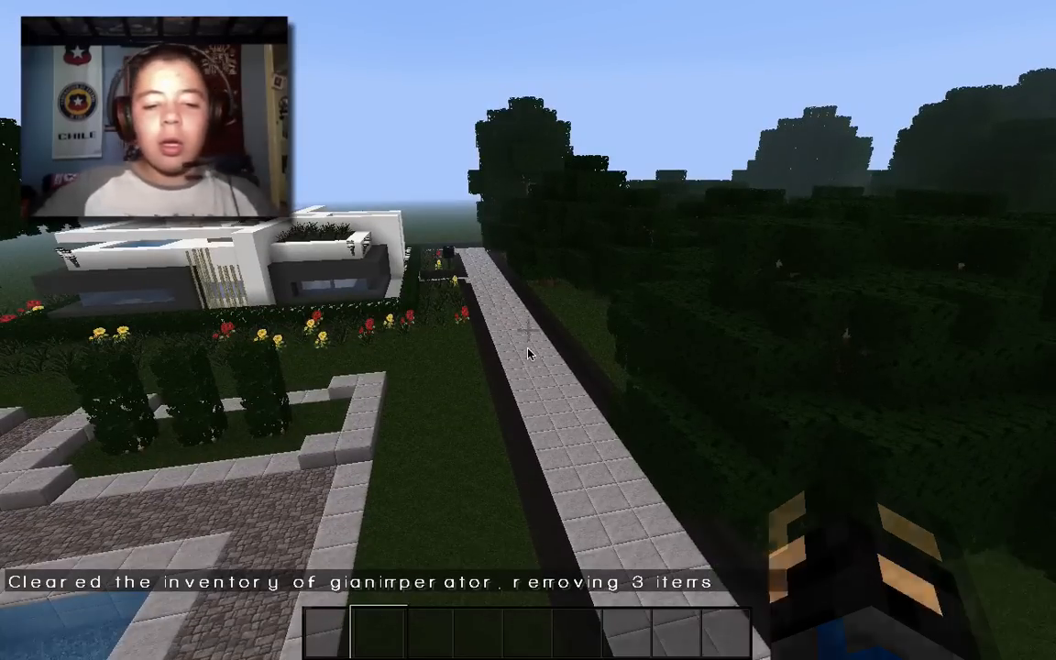
{"action": "mouse_move", "coordinate": [529, 349]}
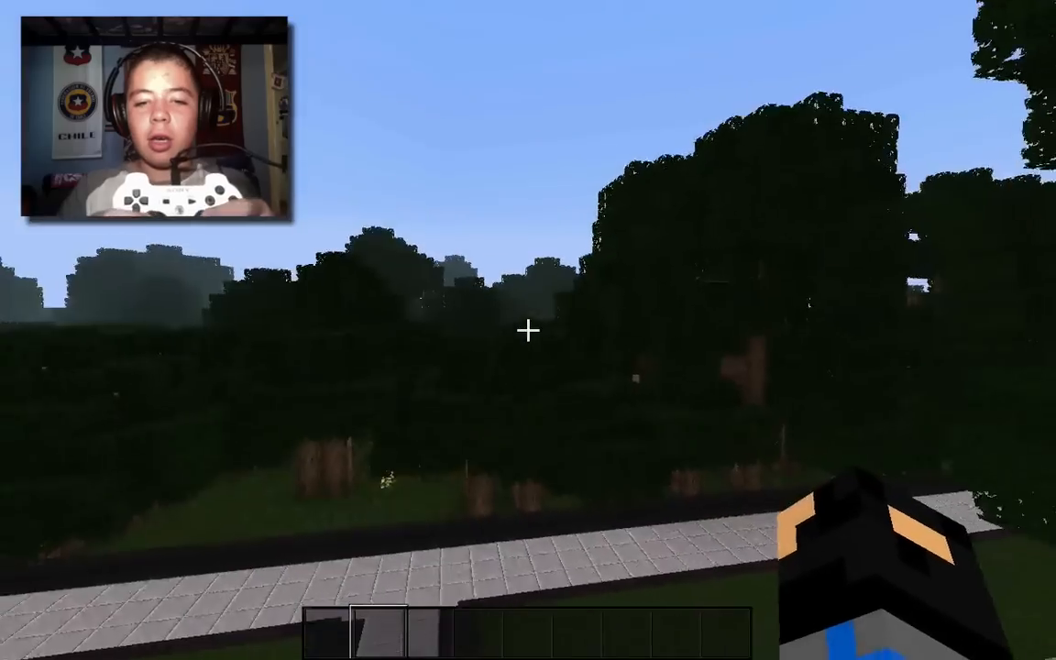
{"action": "mouse_move", "coordinate": [528, 330]}
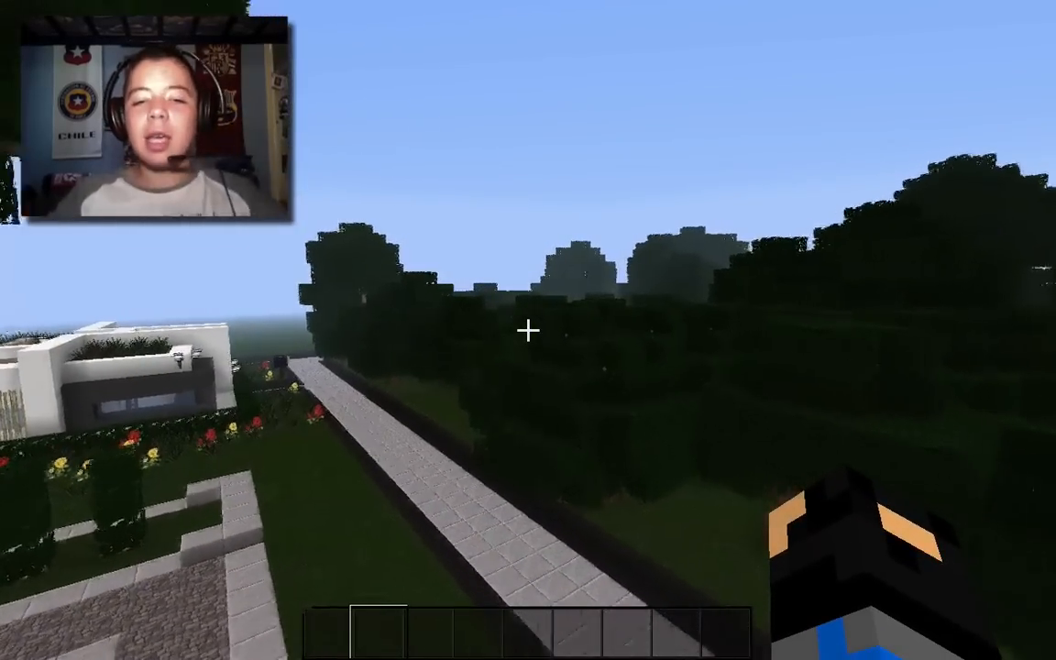
{"action": "mouse_move", "coordinate": [529, 330]}
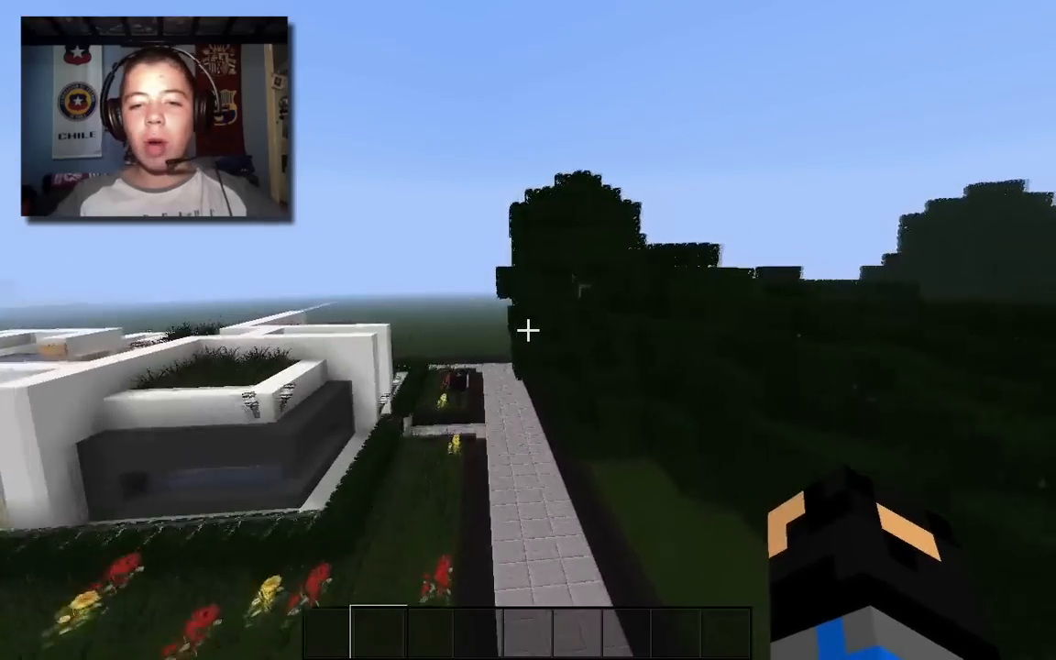
{"action": "mouse_move", "coordinate": [528, 330]}
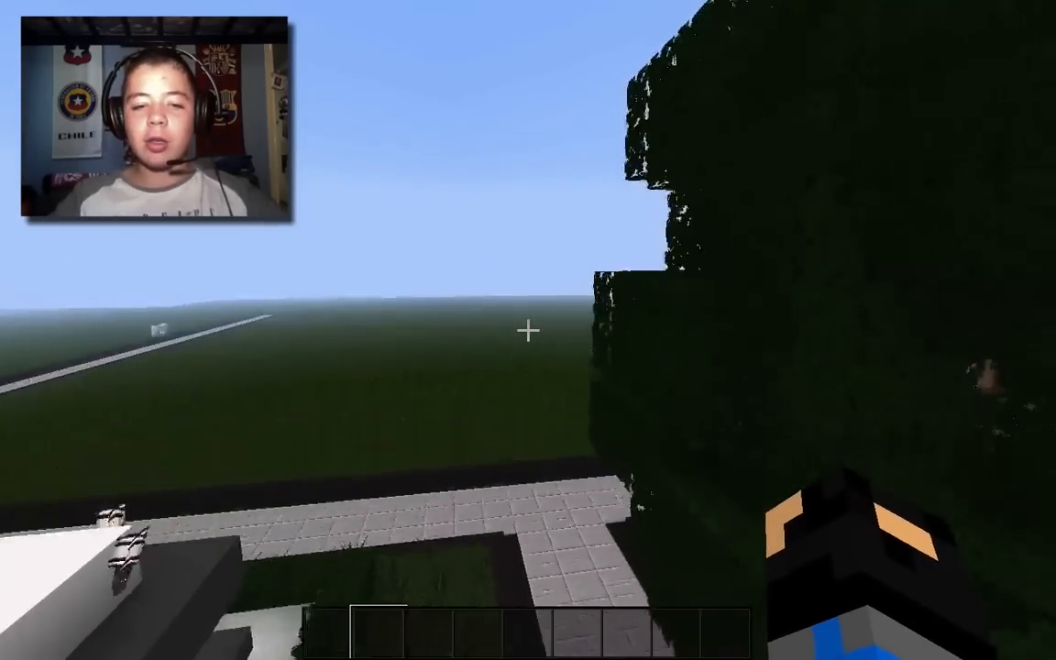
{"action": "mouse_move", "coordinate": [528, 330]}
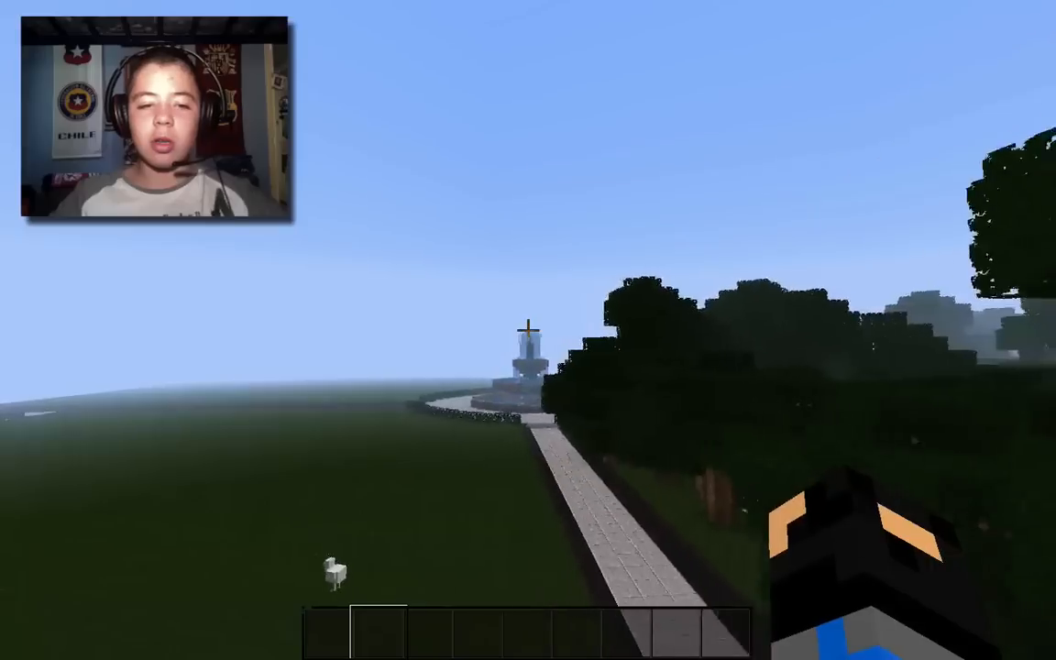
{"action": "mouse_move", "coordinate": [528, 331]}
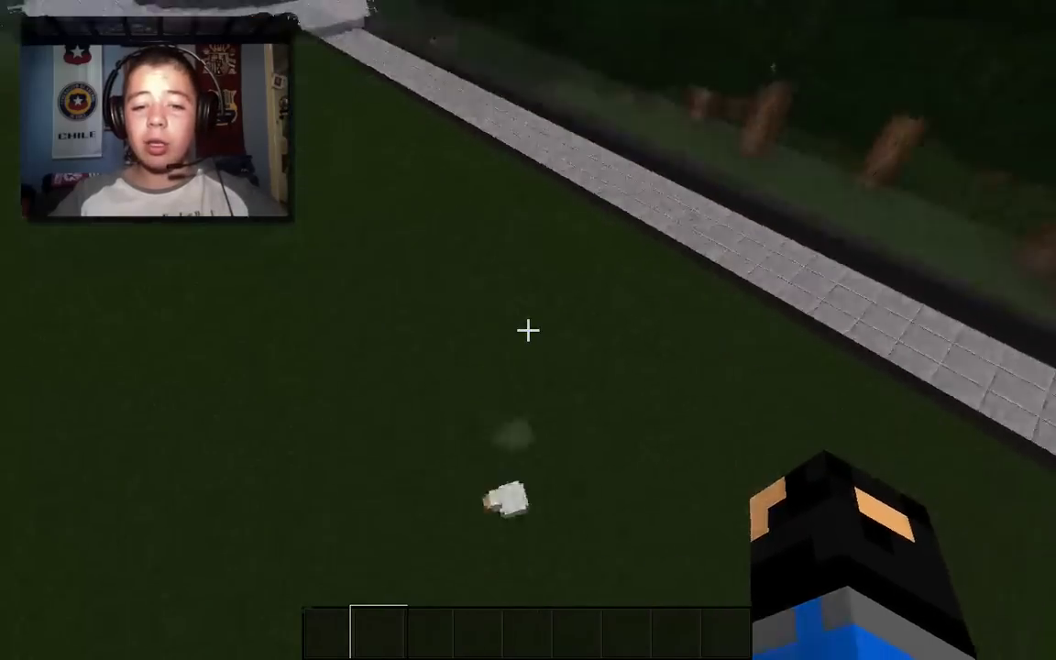
{"action": "mouse_move", "coordinate": [528, 330]}
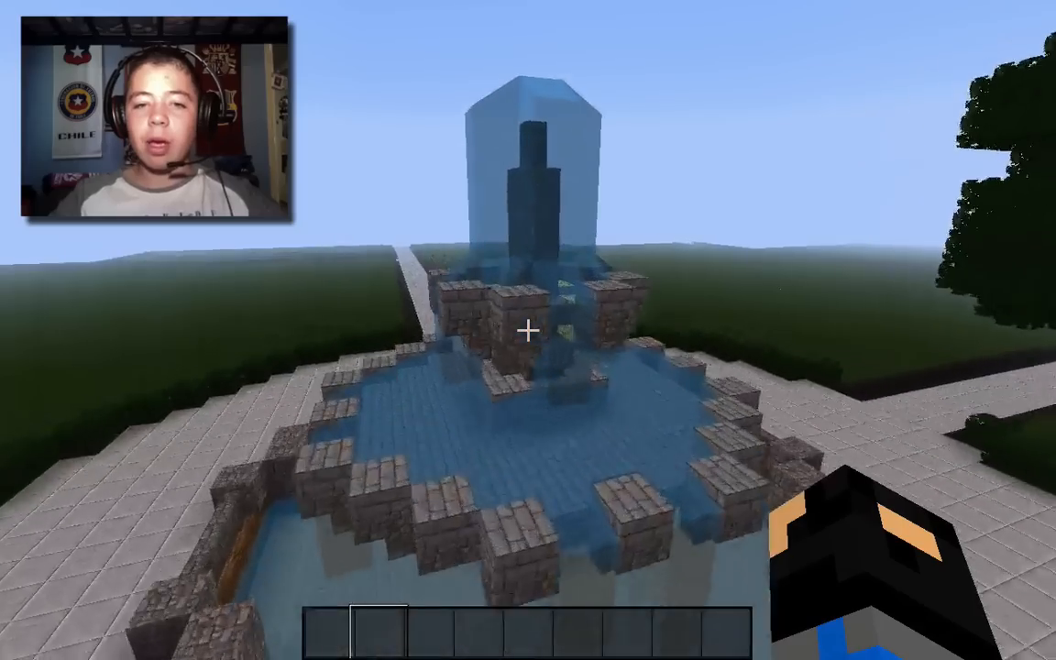
{"action": "mouse_move", "coordinate": [528, 330]}
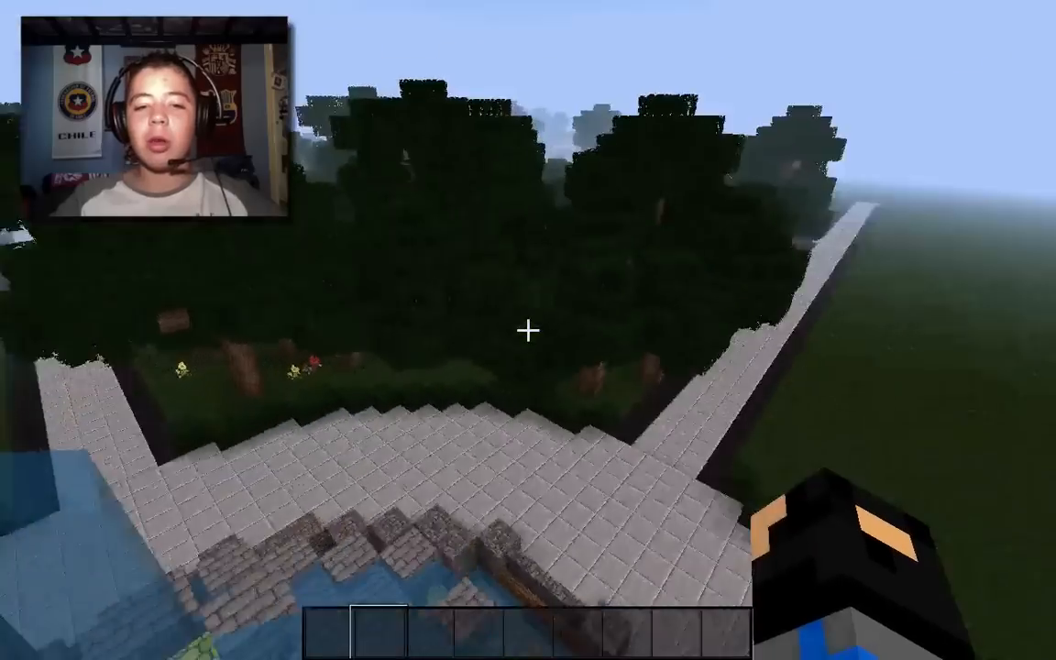
{"action": "mouse_move", "coordinate": [528, 330]}
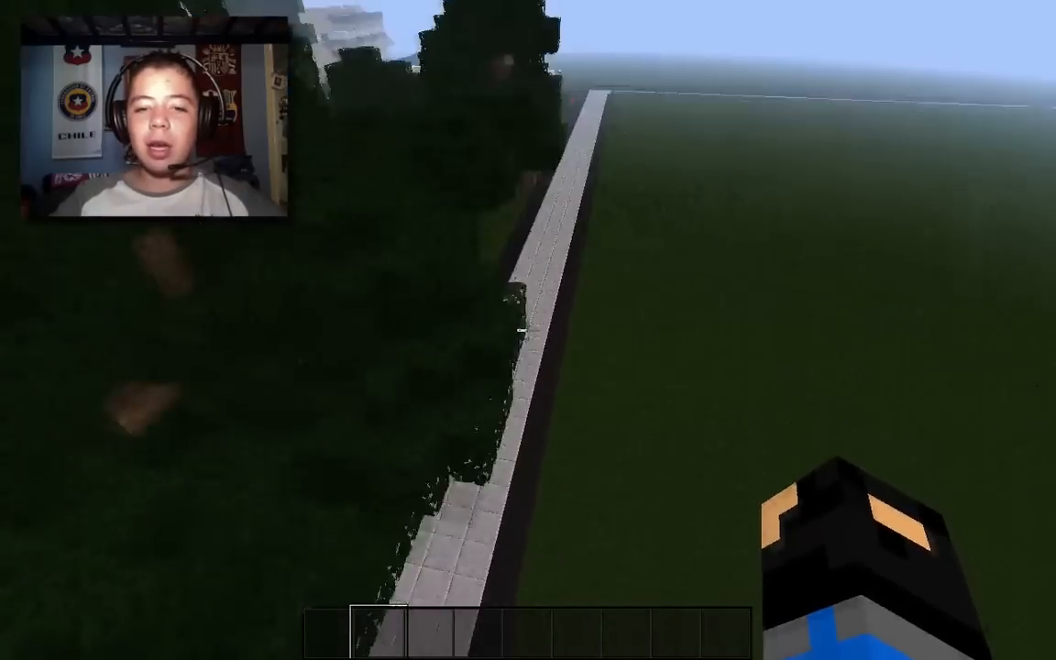
{"action": "mouse_move", "coordinate": [528, 330]}
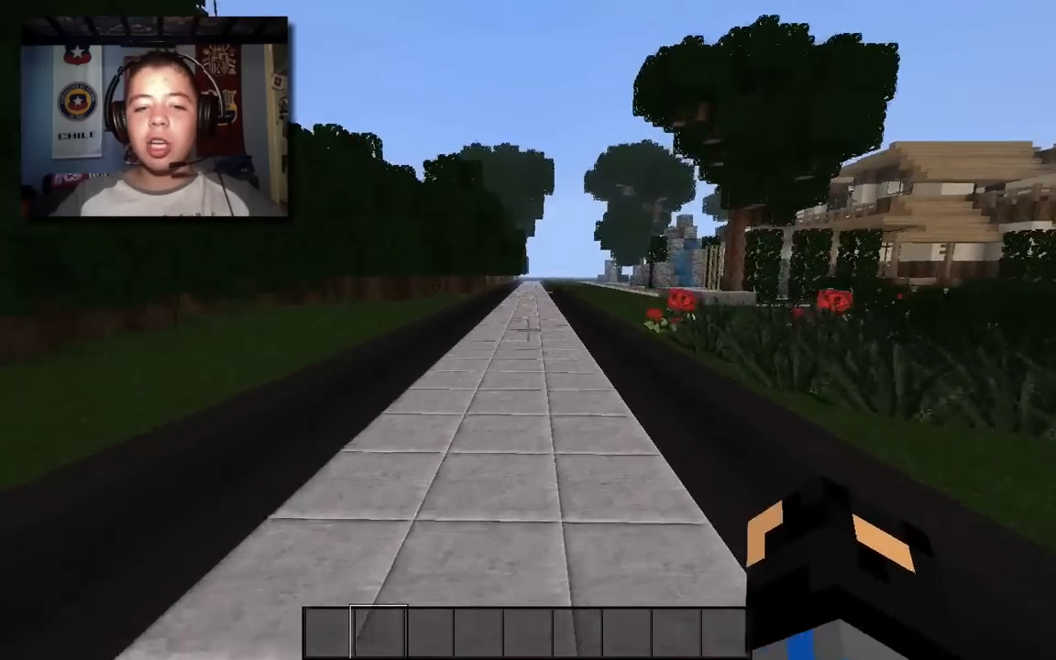
Step: Walk forward along the stone path and enter the stone house's wooden hallway
{"action": "key", "text": "w"}
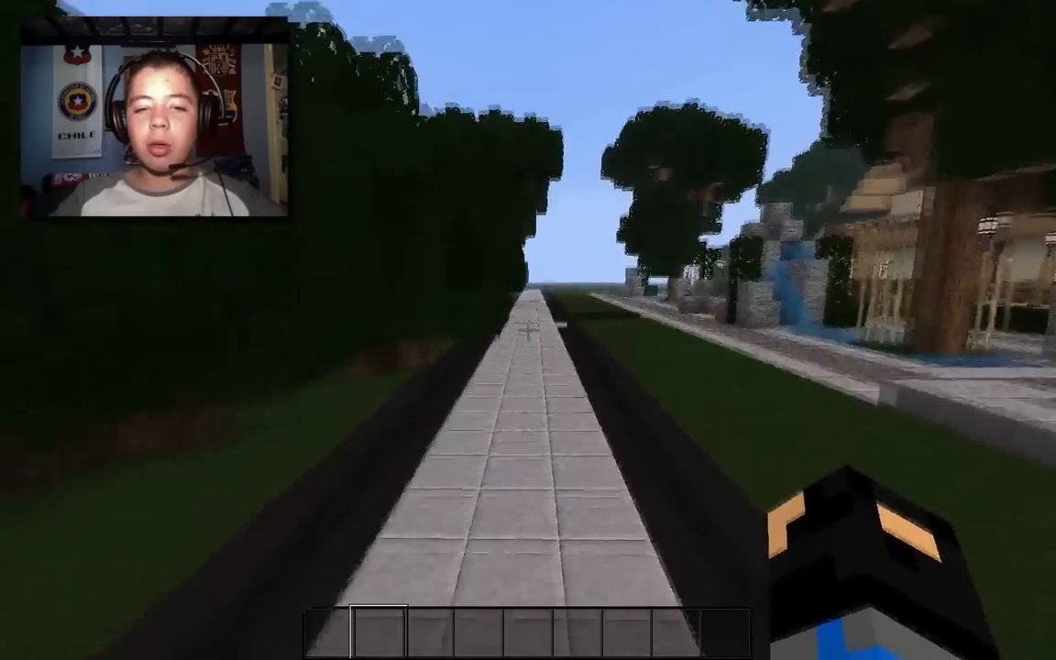
{"action": "key", "text": "w"}
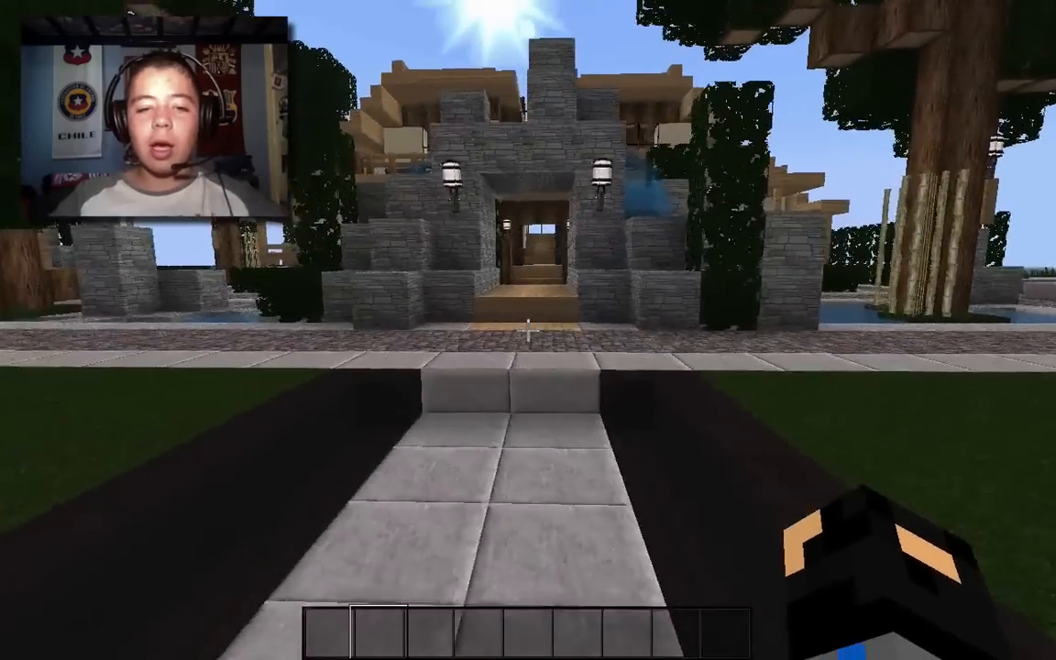
{"action": "key", "text": "w"}
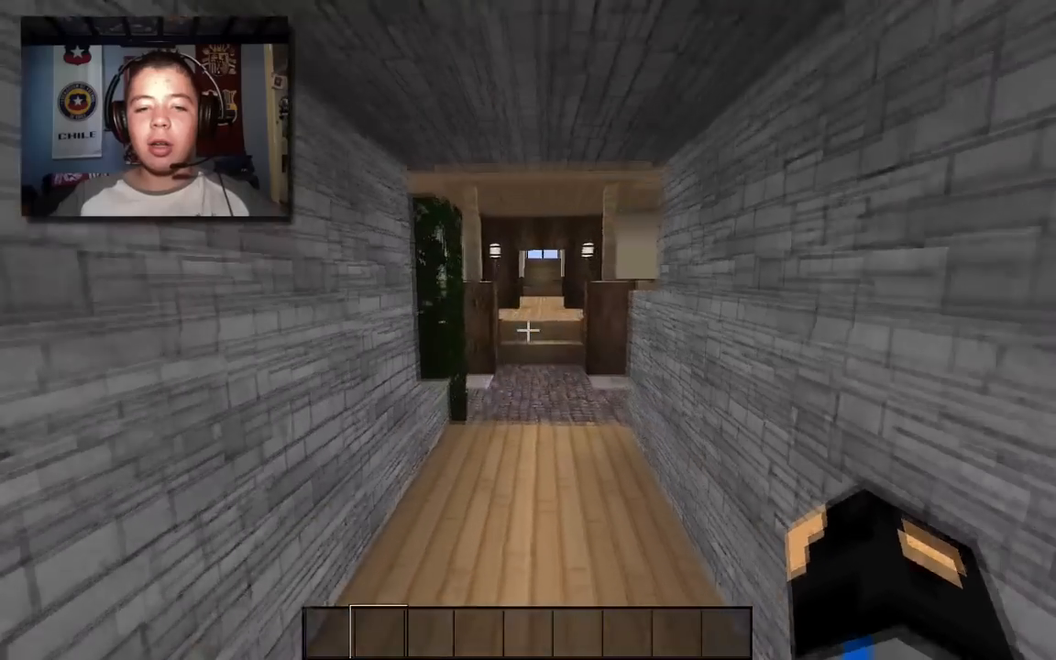
{"action": "key", "text": "w"}
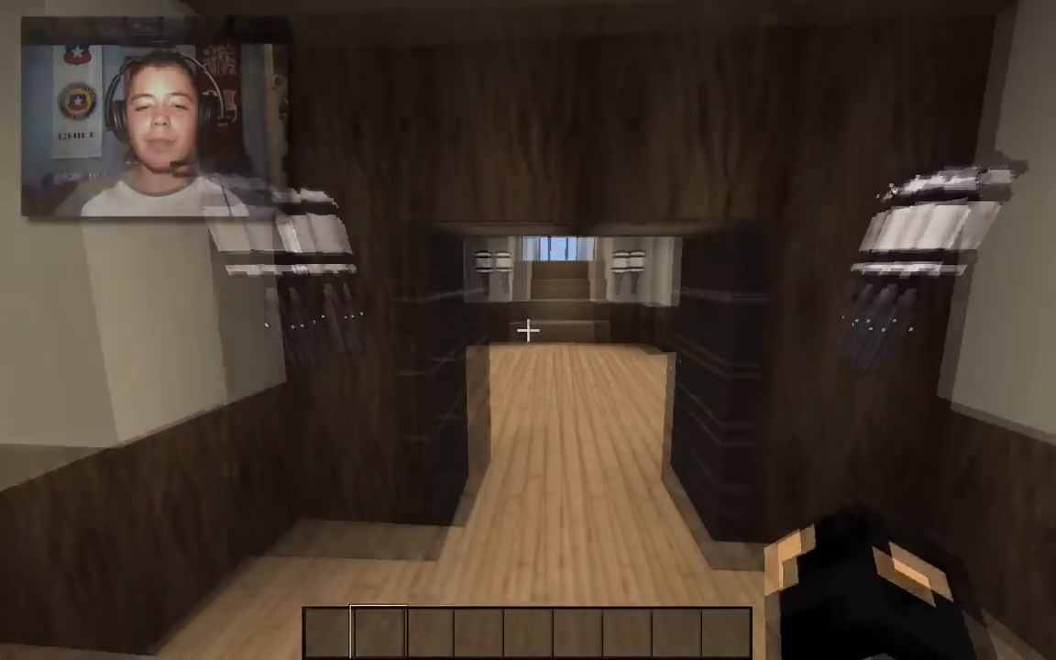